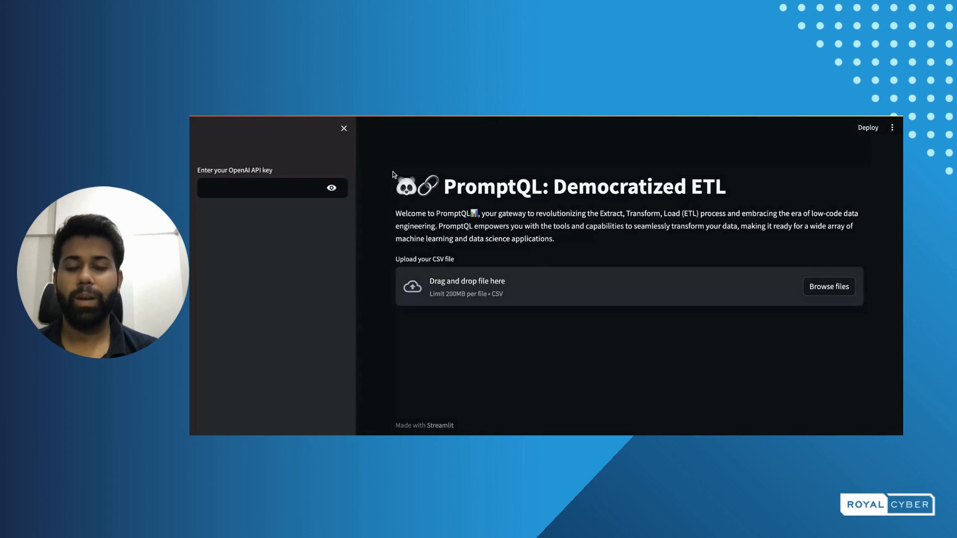
pyautogui.moveTo(614, 295)
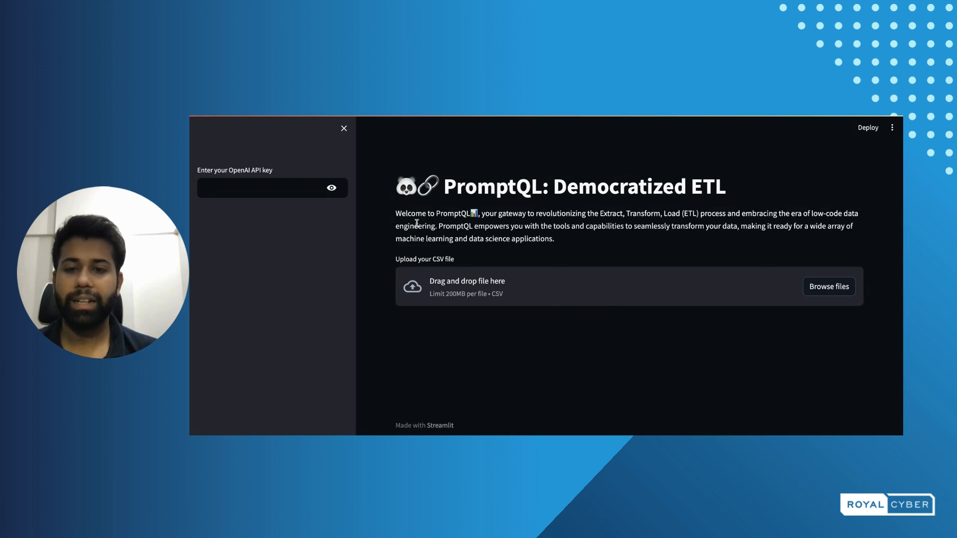
pyautogui.moveTo(548, 221)
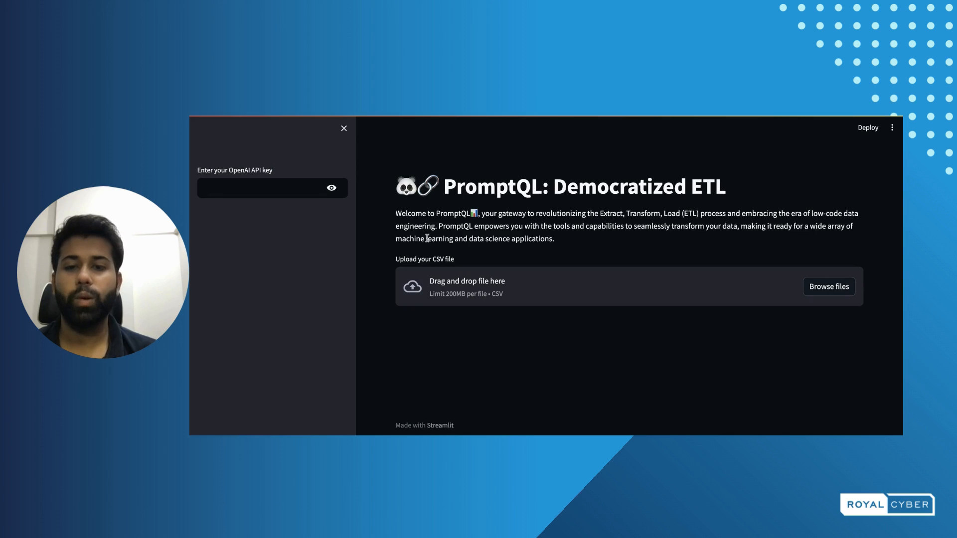
pyautogui.moveTo(435, 217)
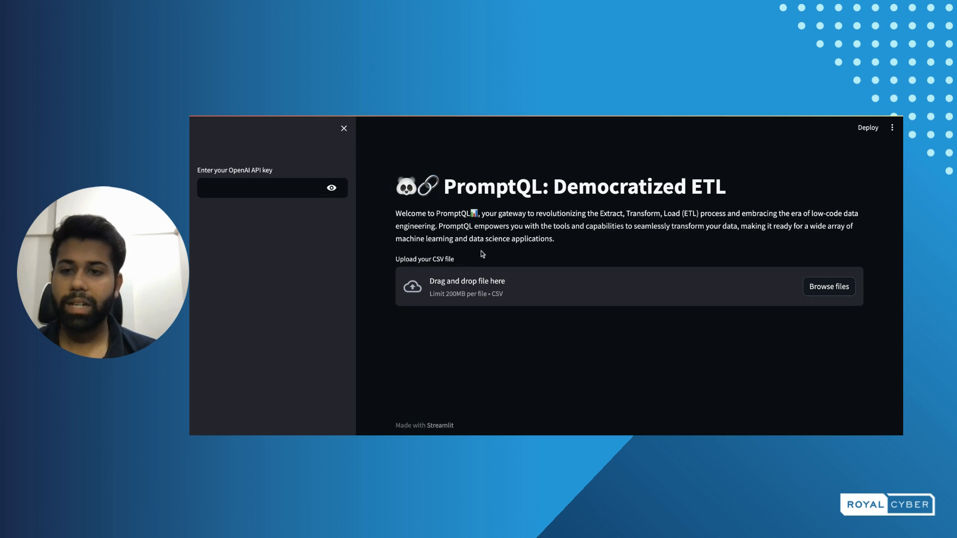
# Step: Enter the OpenAI API key in the sidebar, then briefly reveal it to verify it
pyautogui.click(265, 188)
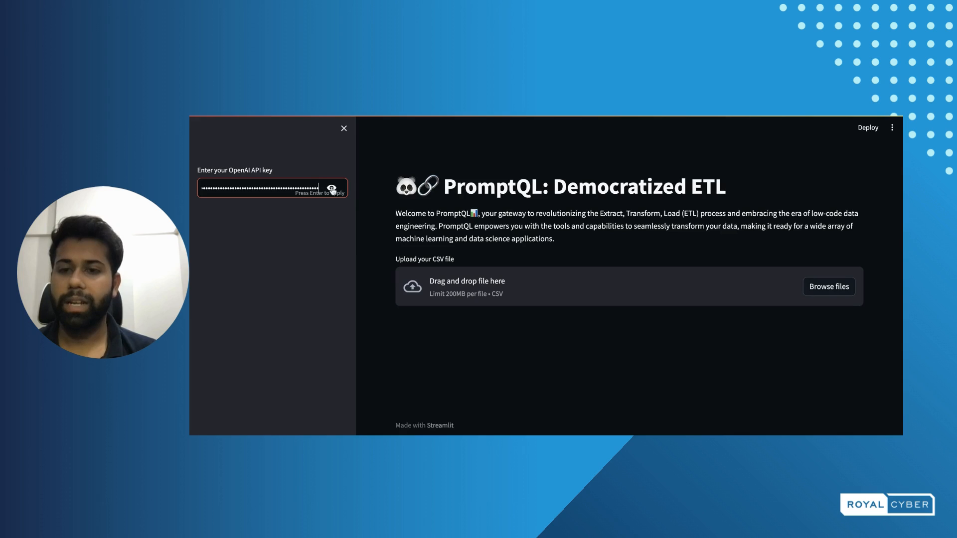
pyautogui.click(331, 188)
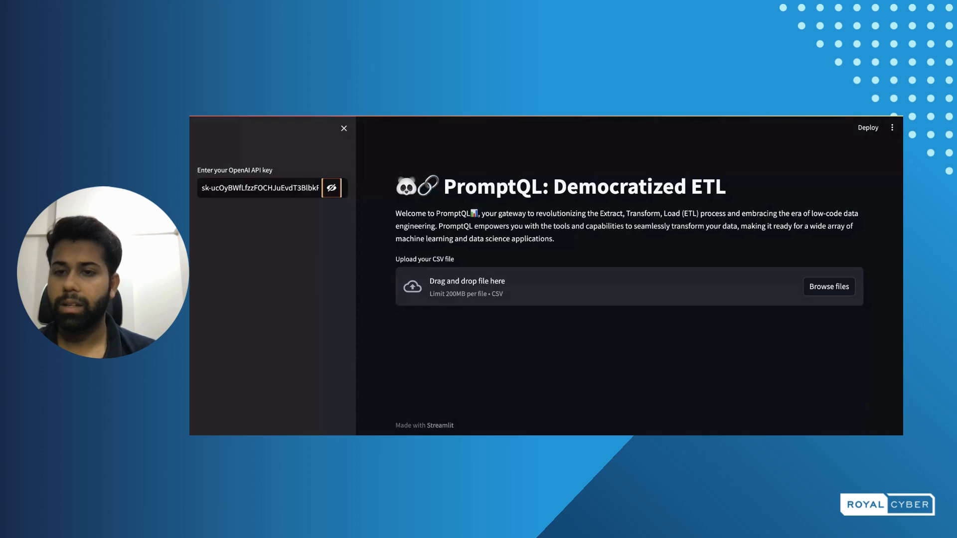
pyautogui.click(331, 188)
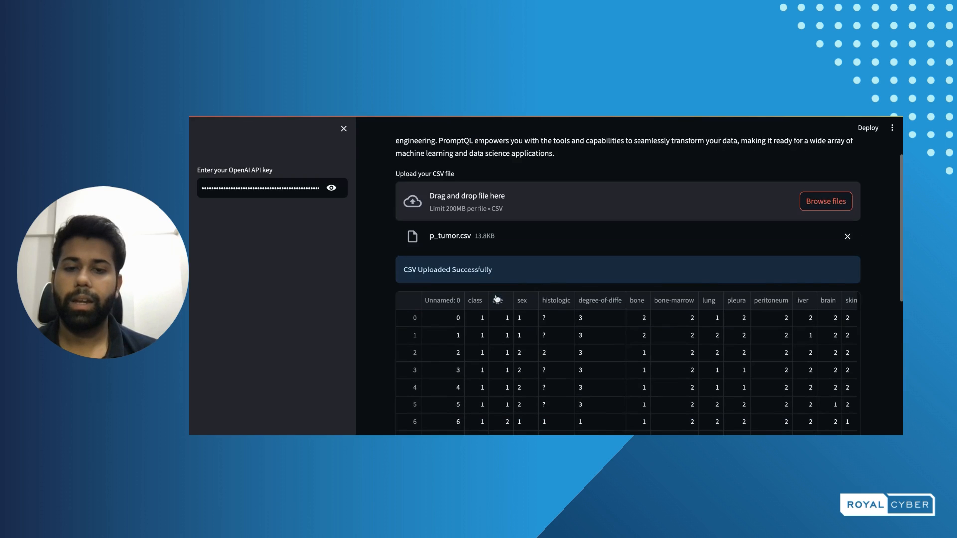
# Step: Scroll through the p_tumor.csv preview table of tumor records
pyautogui.scroll(-3)
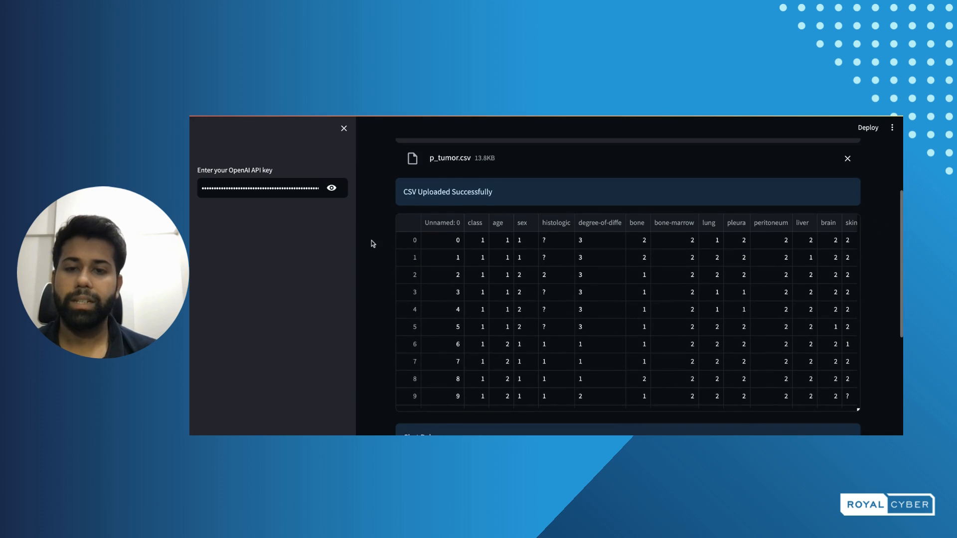
pyautogui.scroll(-3)
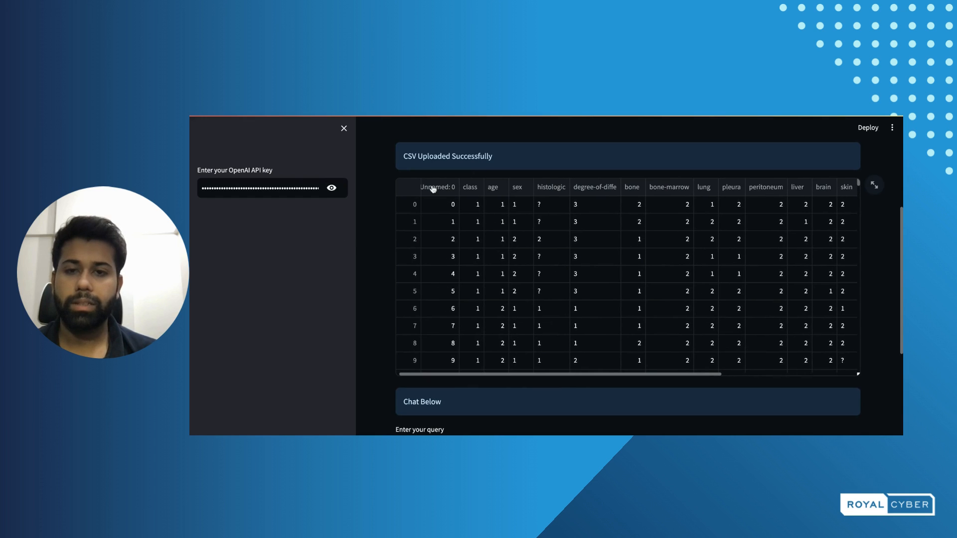
pyautogui.moveTo(471, 239)
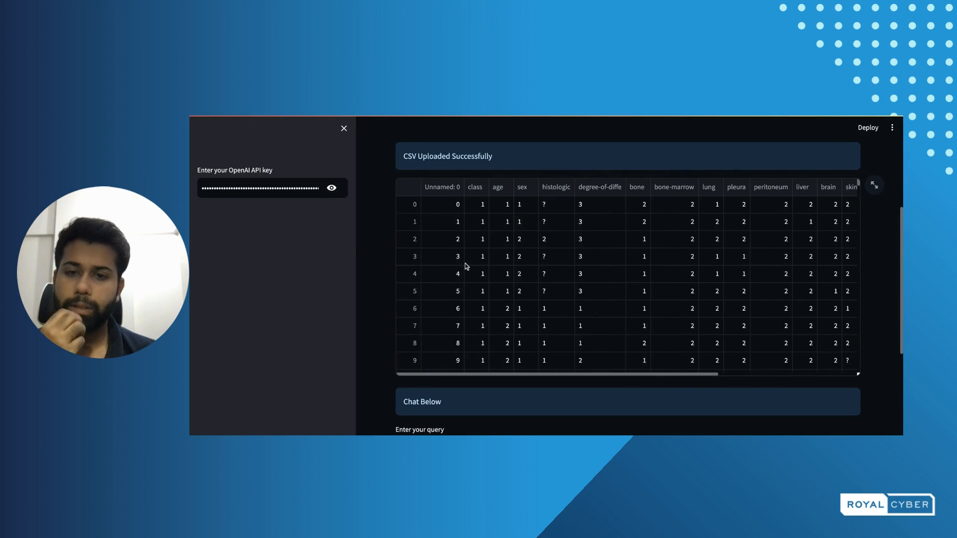
pyautogui.scroll(-3)
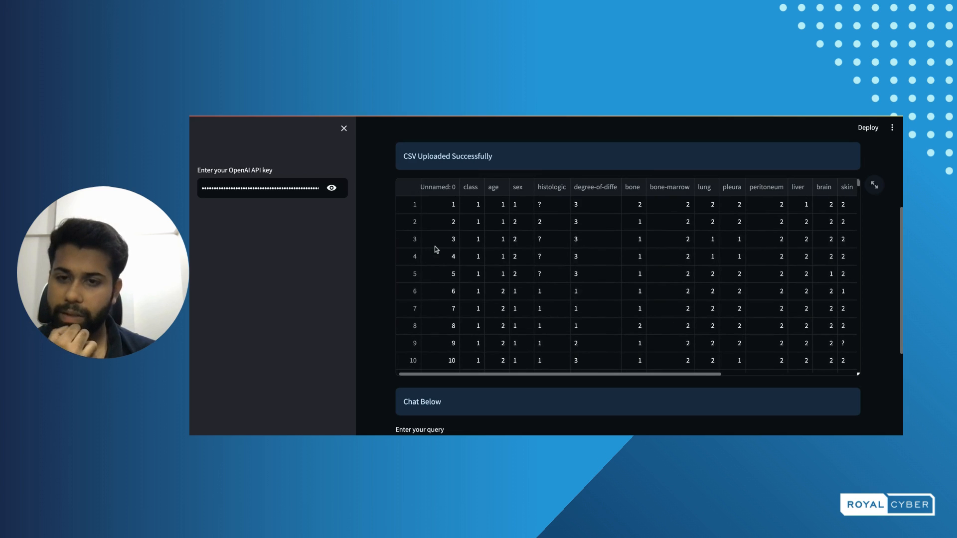
pyautogui.scroll(-3)
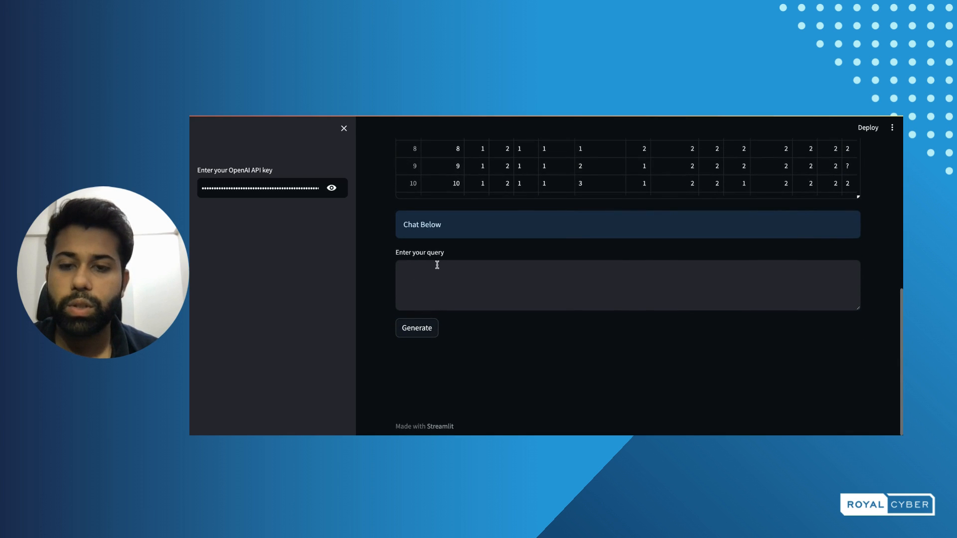
# Step: Query 'generate a pandas query to describe the df' and review the describe() statistics
pyautogui.click(626, 294)
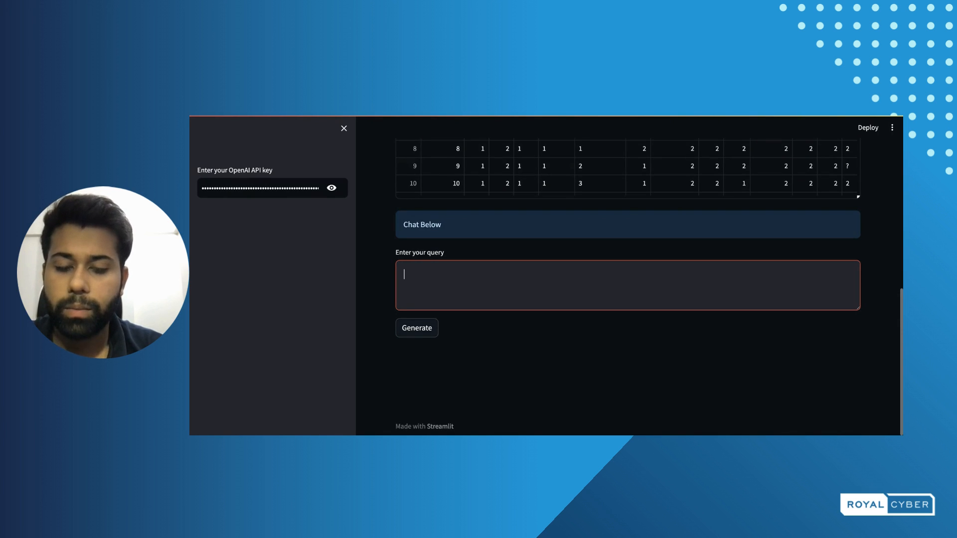
pyautogui.write('generate a pandas query to dec')
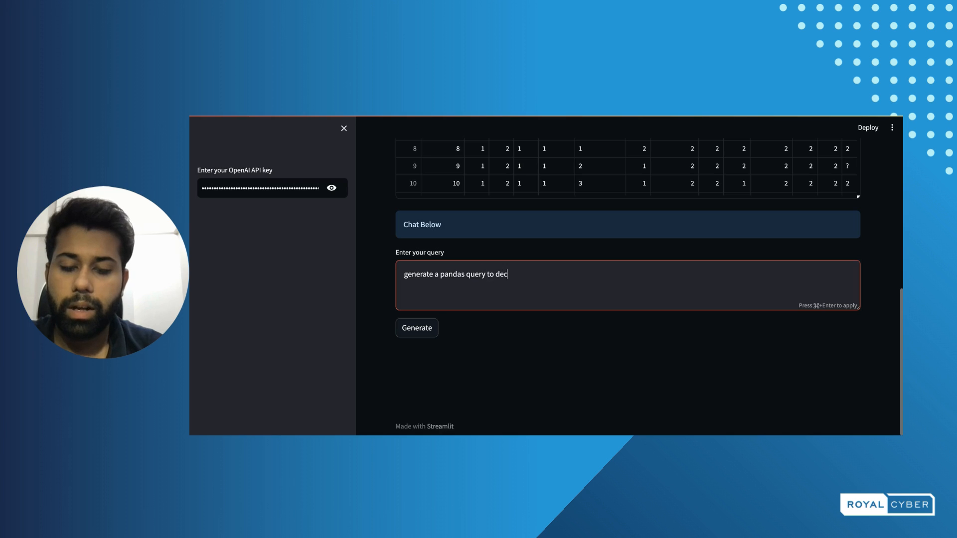
pyautogui.write('ribe')
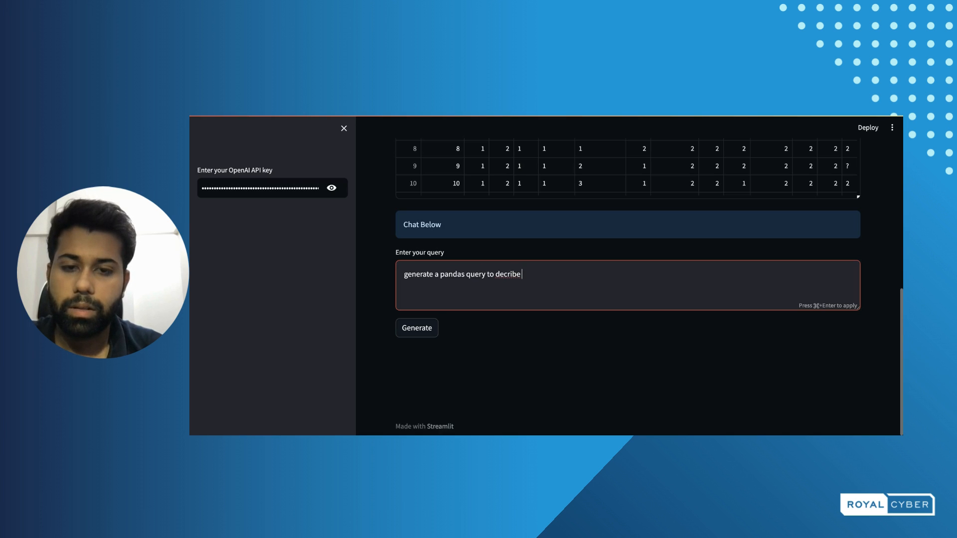
pyautogui.press('Backspace')
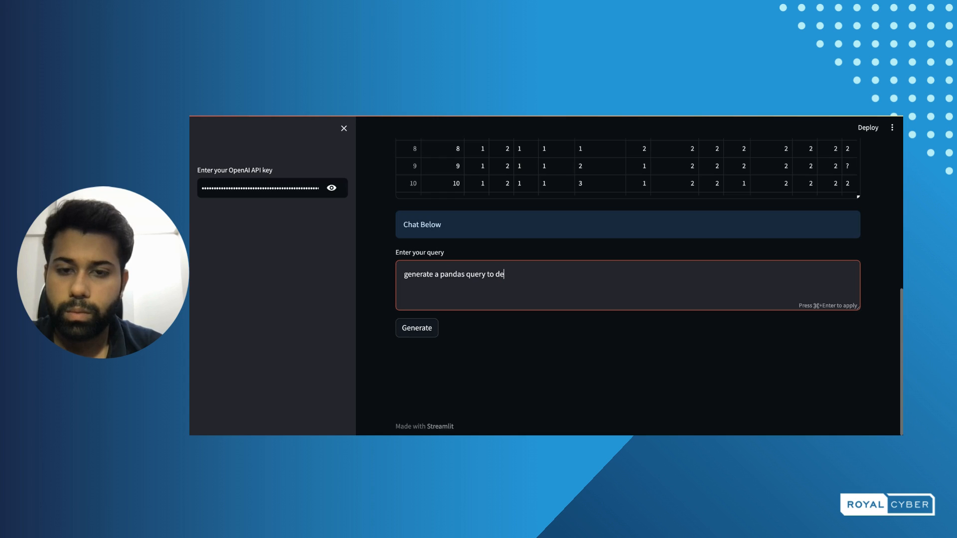
pyautogui.write('scribe the')
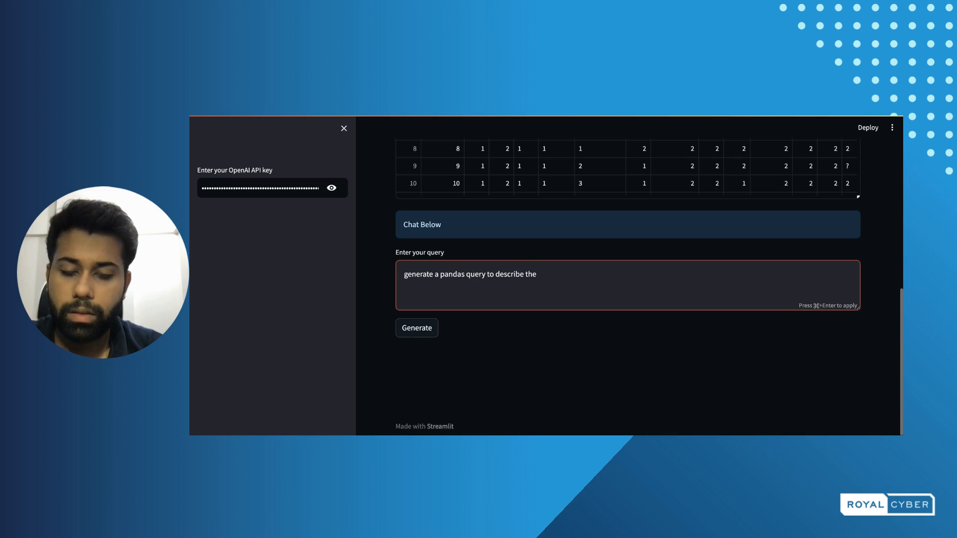
pyautogui.write('df')
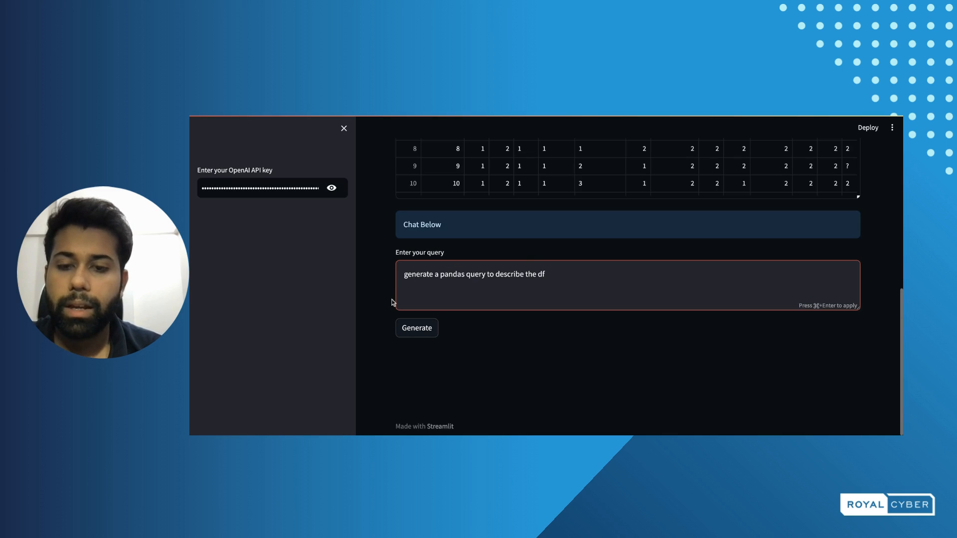
pyautogui.click(417, 325)
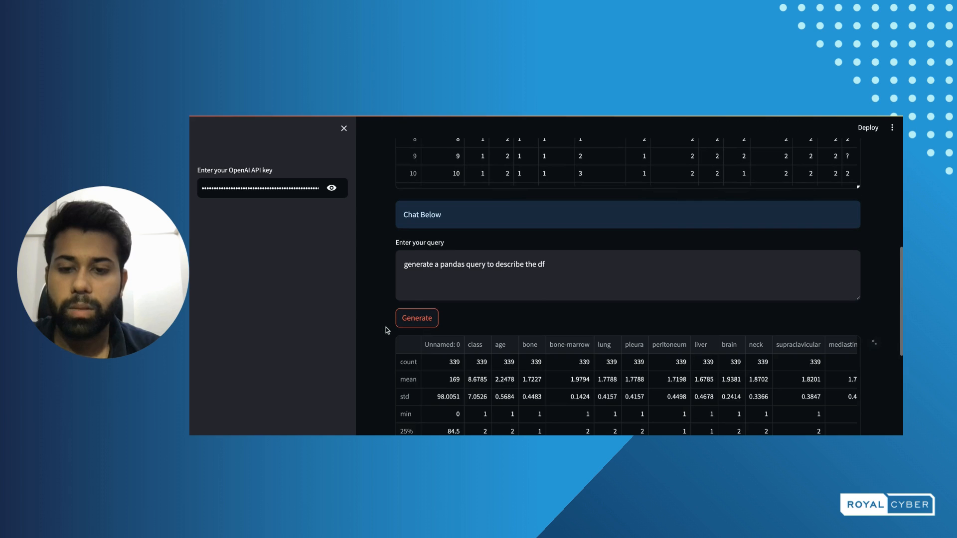
pyautogui.scroll(-3)
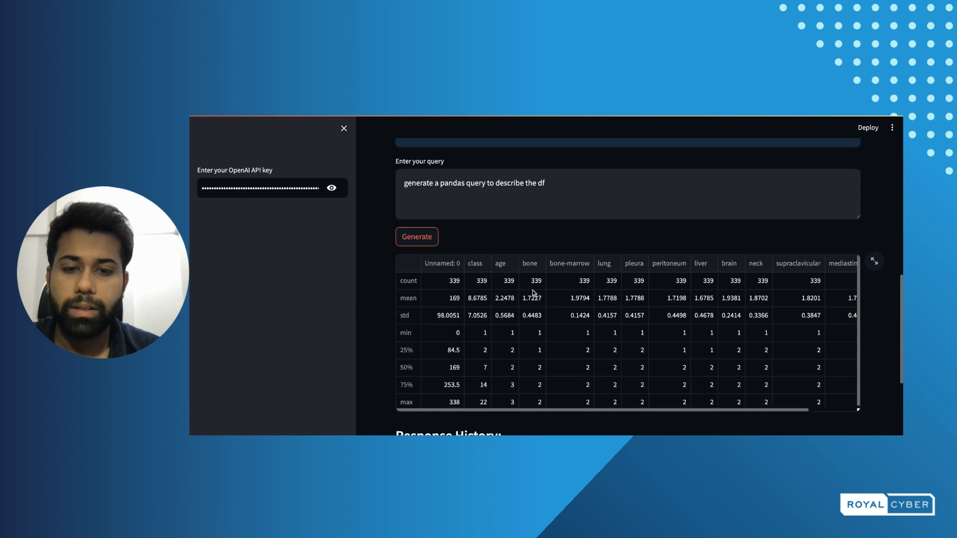
pyautogui.moveTo(542, 318)
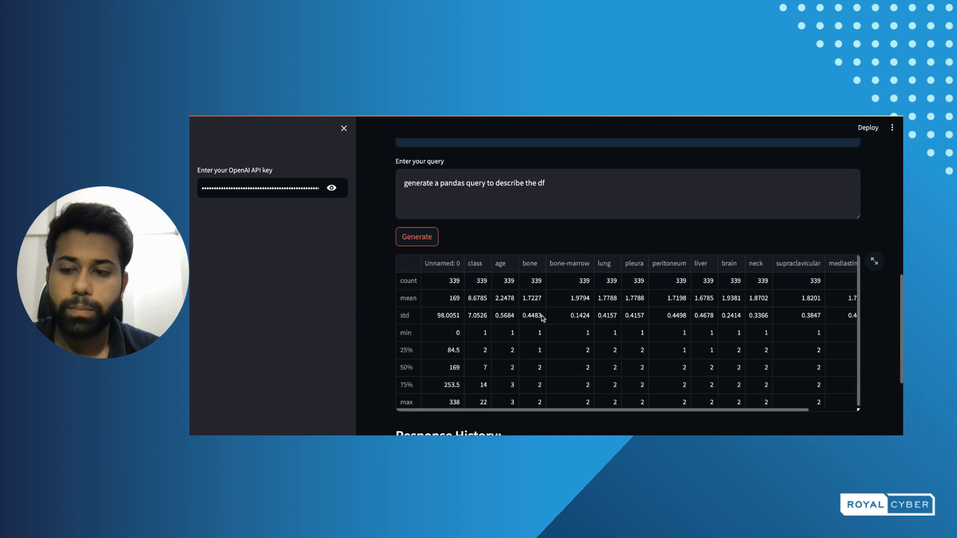
pyautogui.moveTo(416, 294)
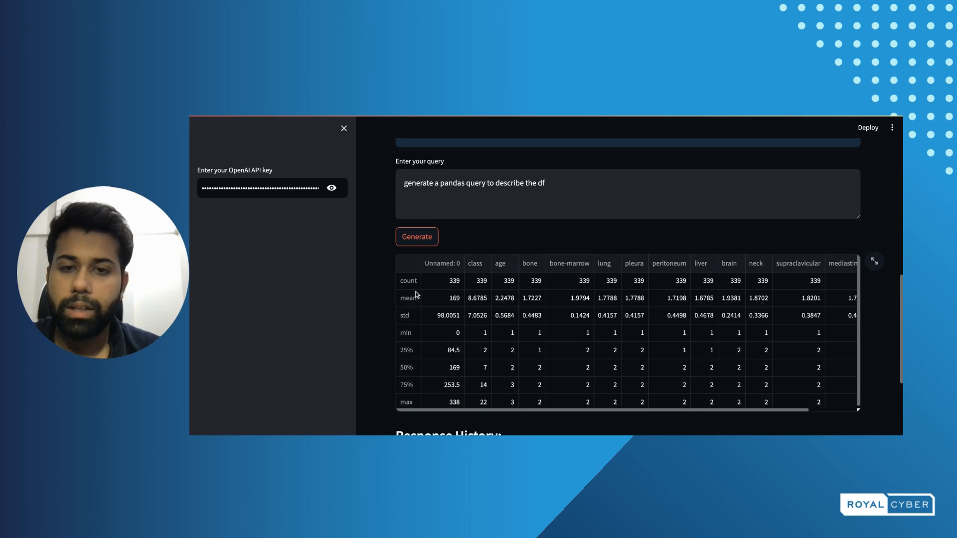
pyautogui.scroll(-3)
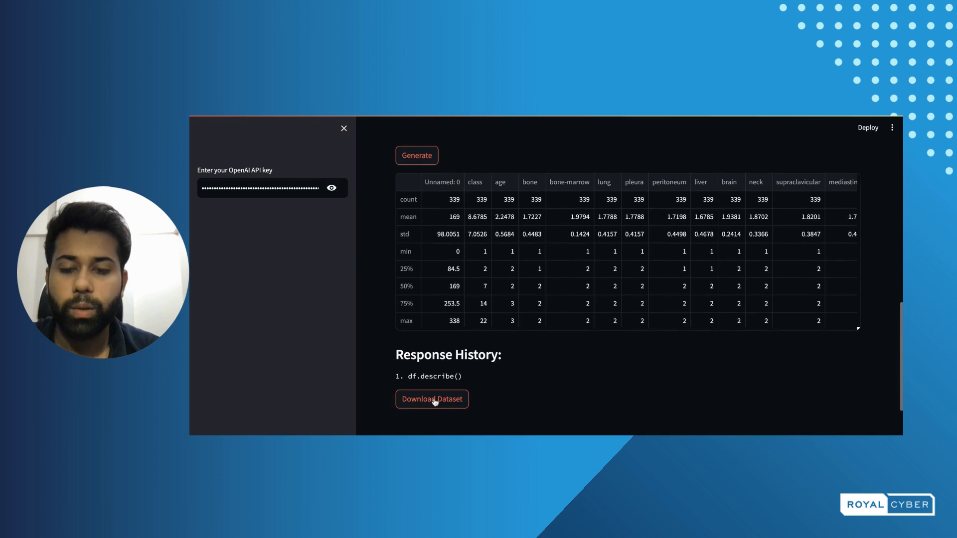
pyautogui.moveTo(376, 316)
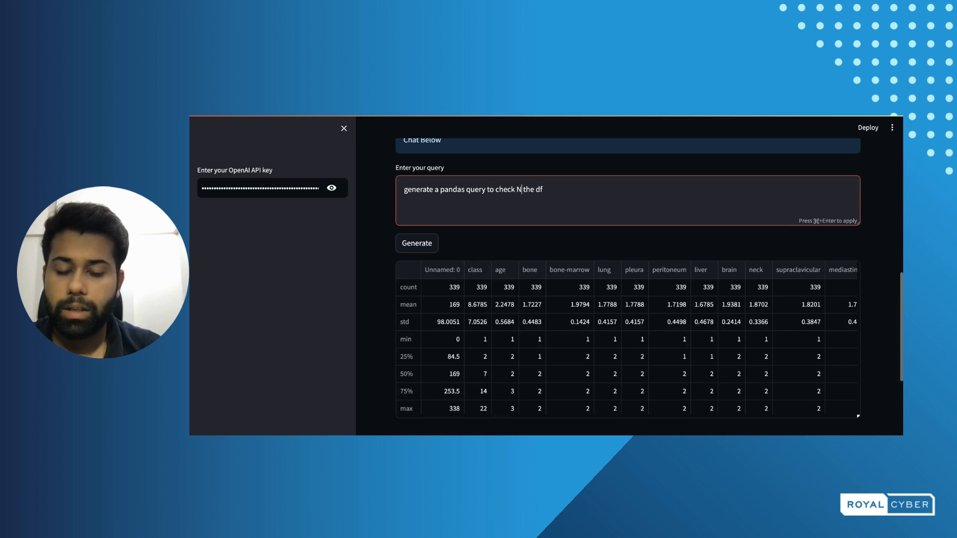
# Step: Run a null-value check on the df and confirm zero nulls in each column
pyautogui.write('ull')
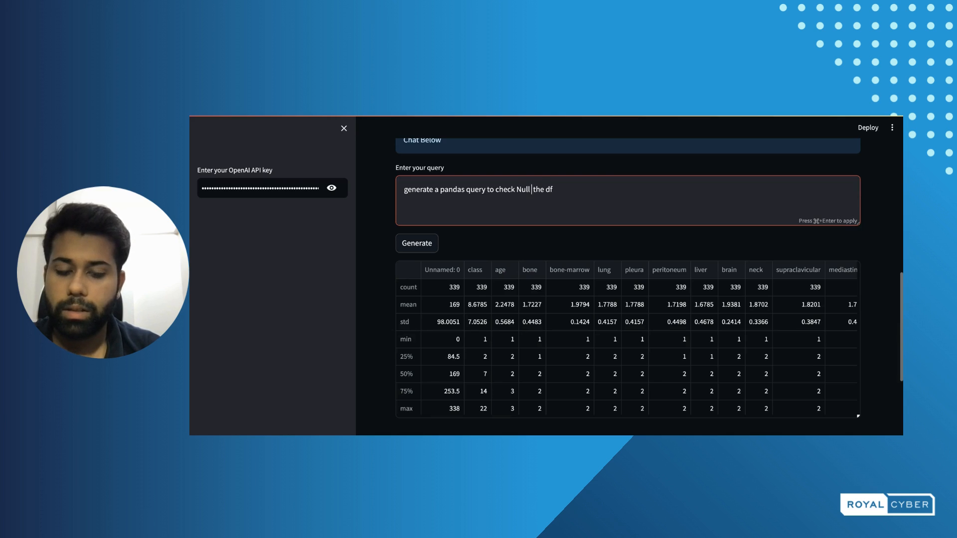
pyautogui.write('values in')
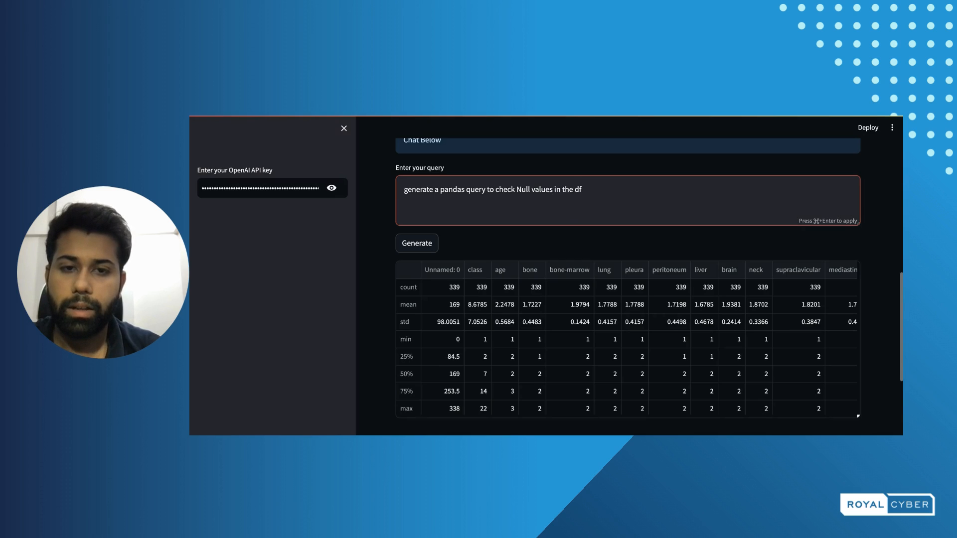
pyautogui.click(416, 243)
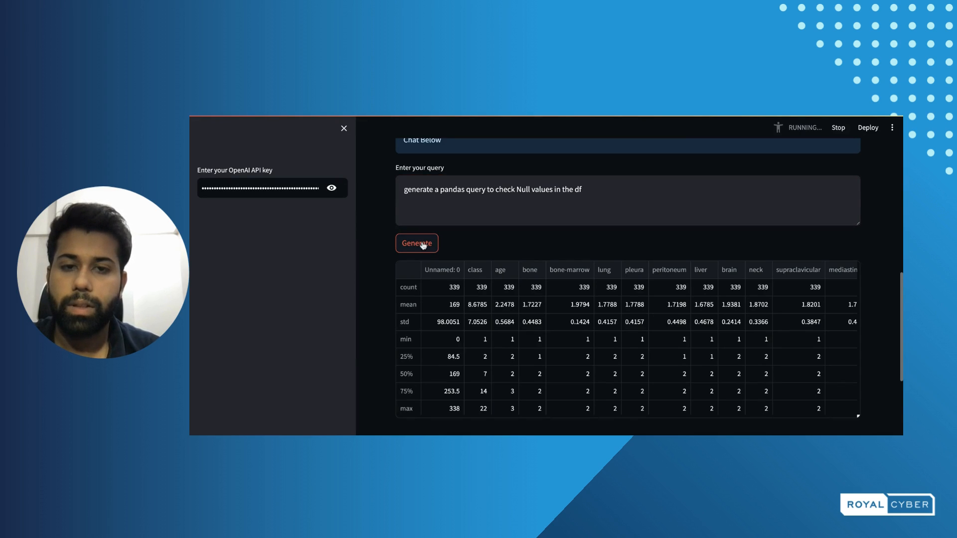
pyautogui.click(416, 243)
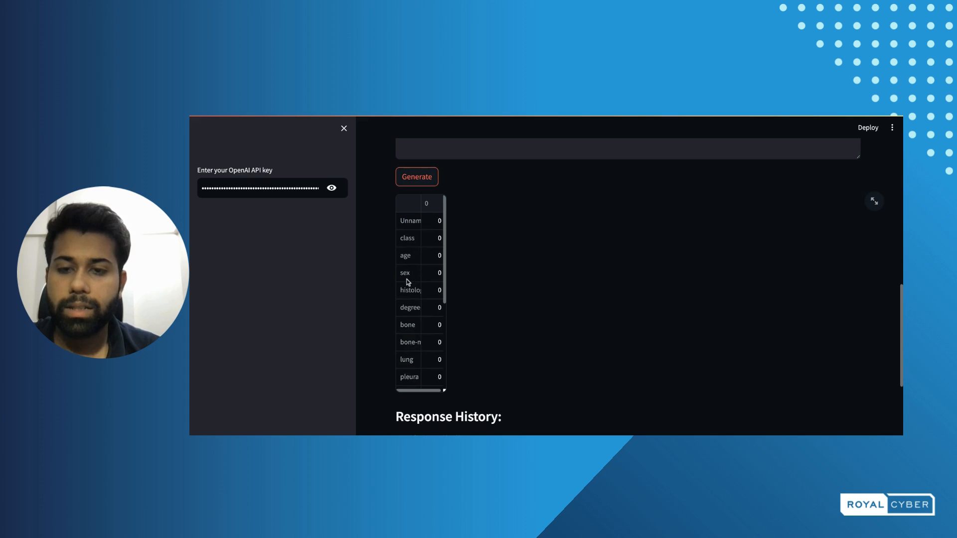
pyautogui.moveTo(496, 263)
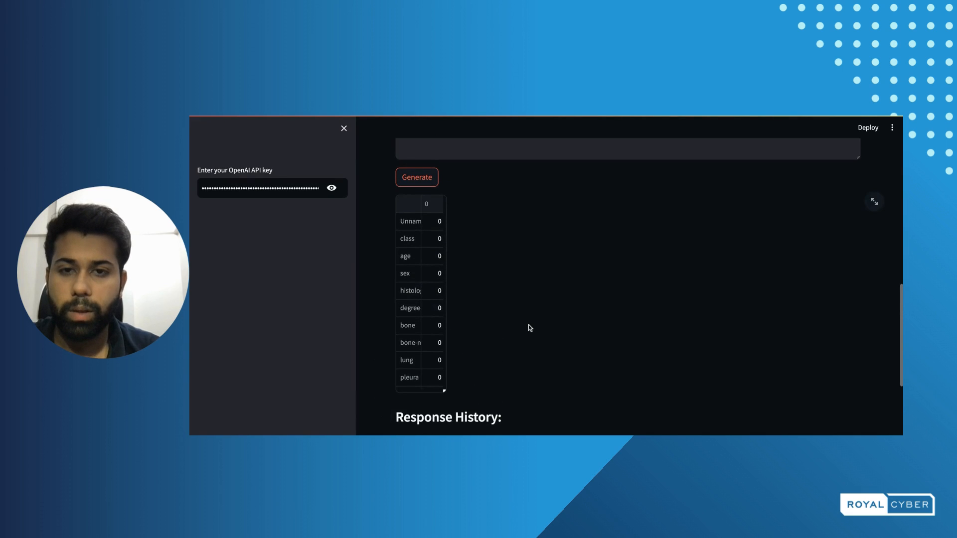
pyautogui.scroll(-3)
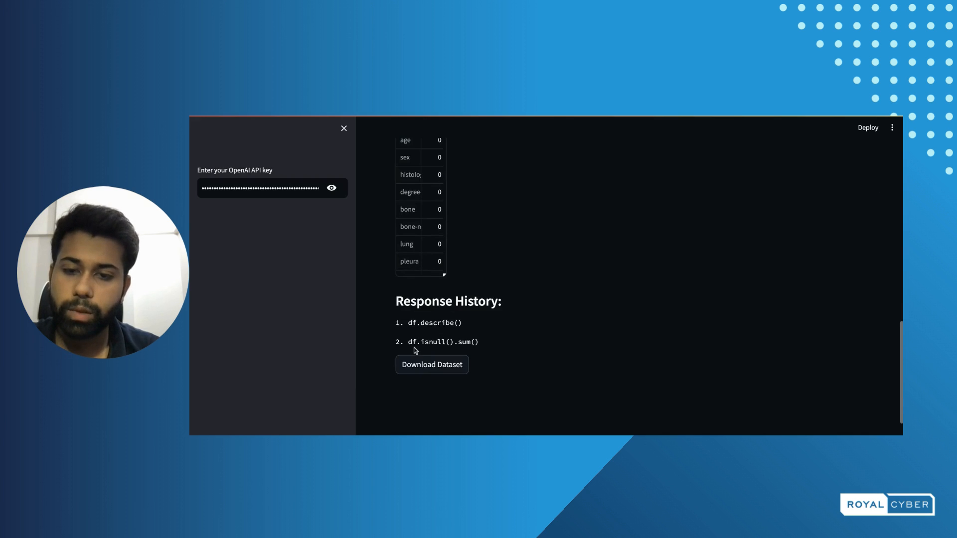
pyautogui.moveTo(430, 352)
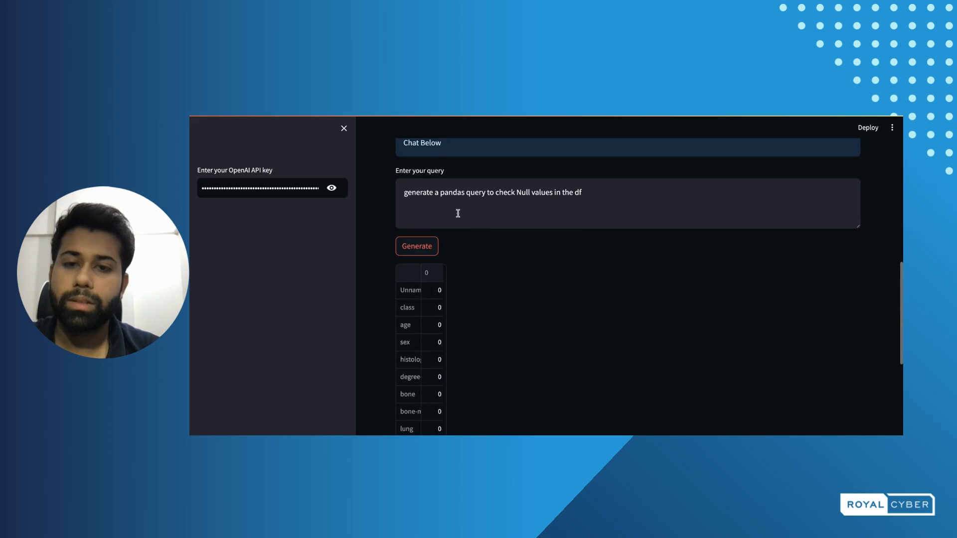
# Step: Query for '?' values in the df, flagging sex, histologic and degree columns
pyautogui.click(567, 192)
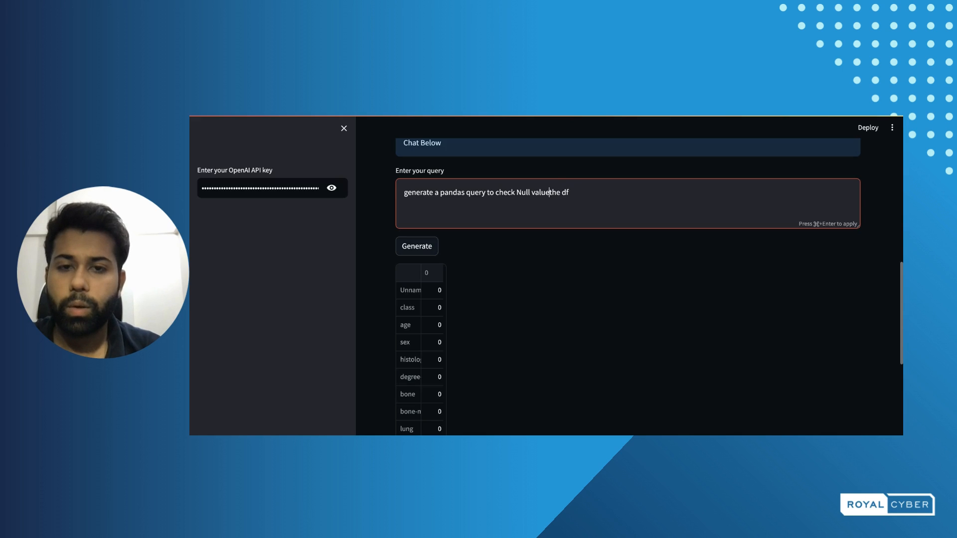
pyautogui.press('Backspace')
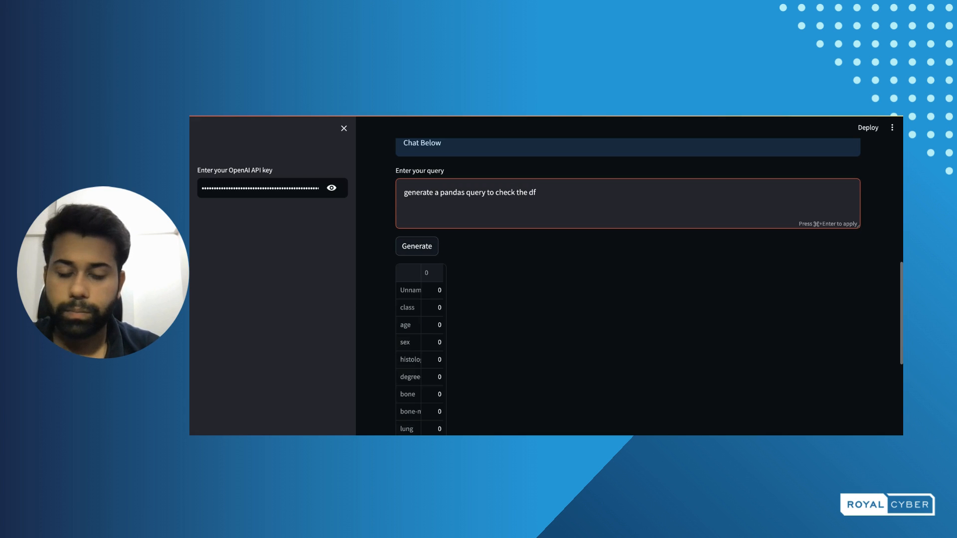
pyautogui.write("'?'")
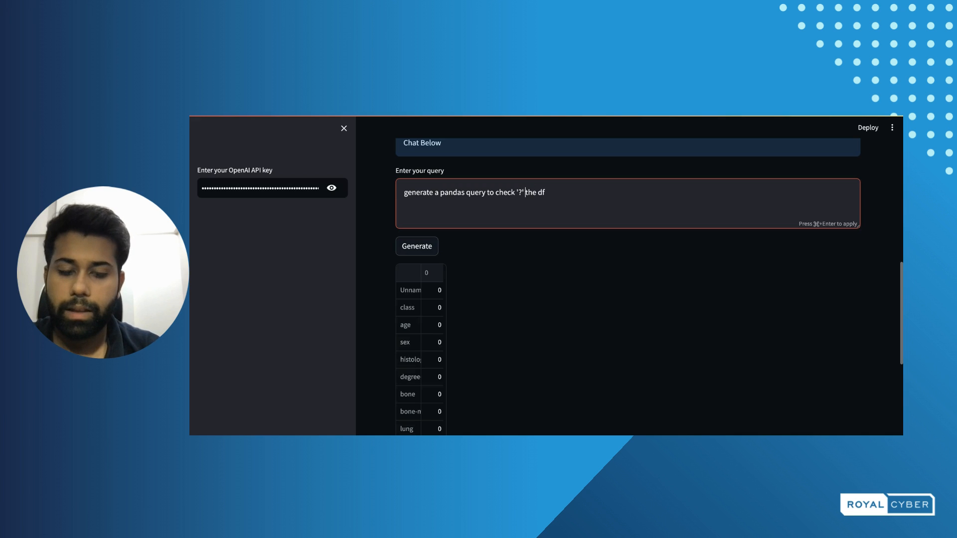
pyautogui.write('values in')
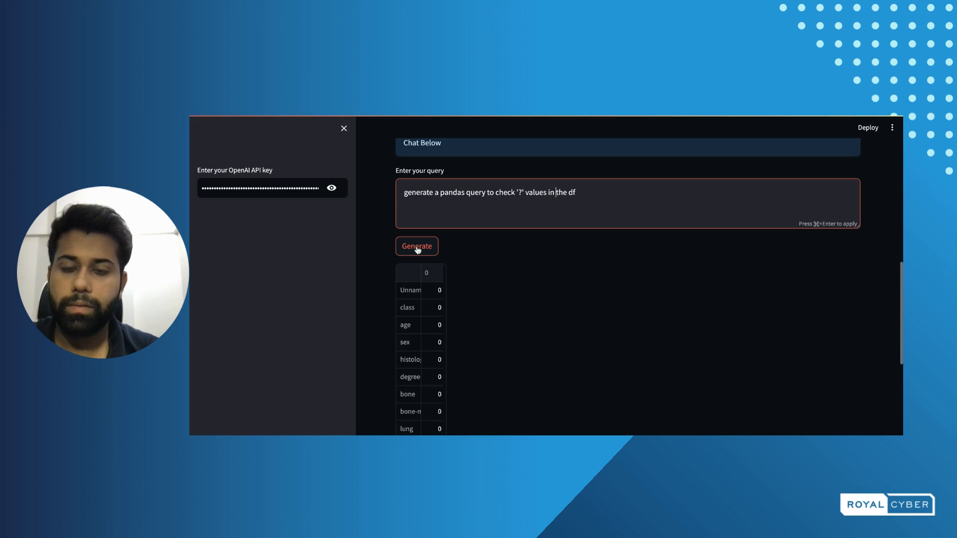
pyautogui.click(417, 246)
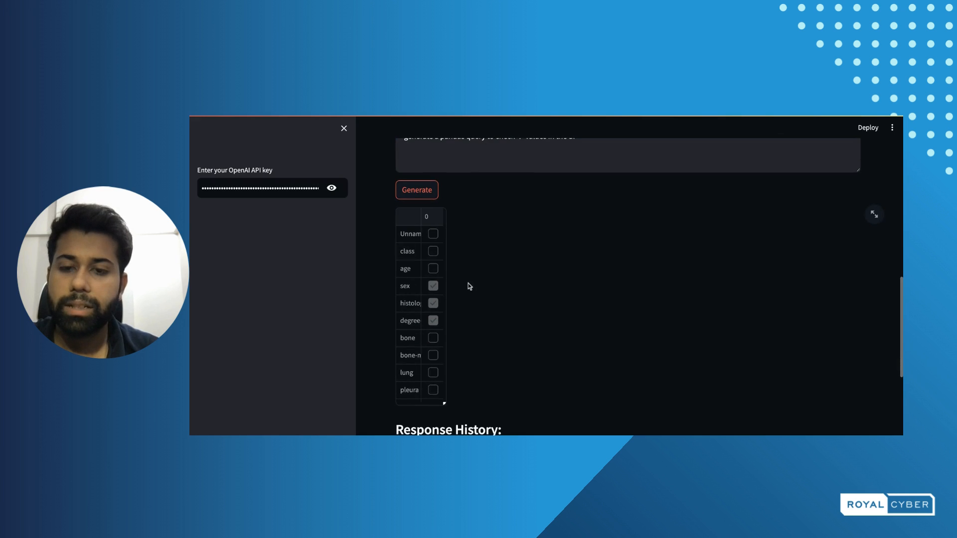
pyautogui.scroll(-3)
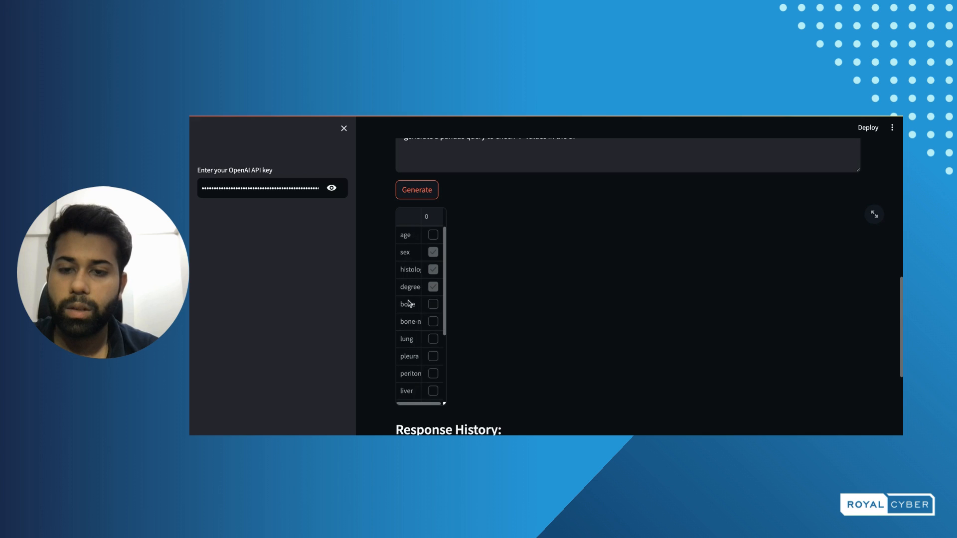
pyautogui.scroll(-3)
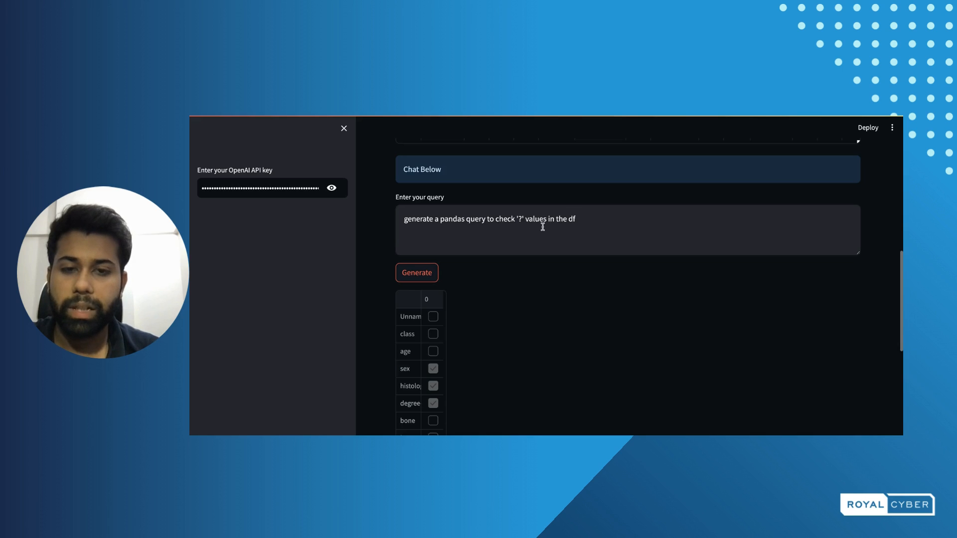
pyautogui.click(556, 219)
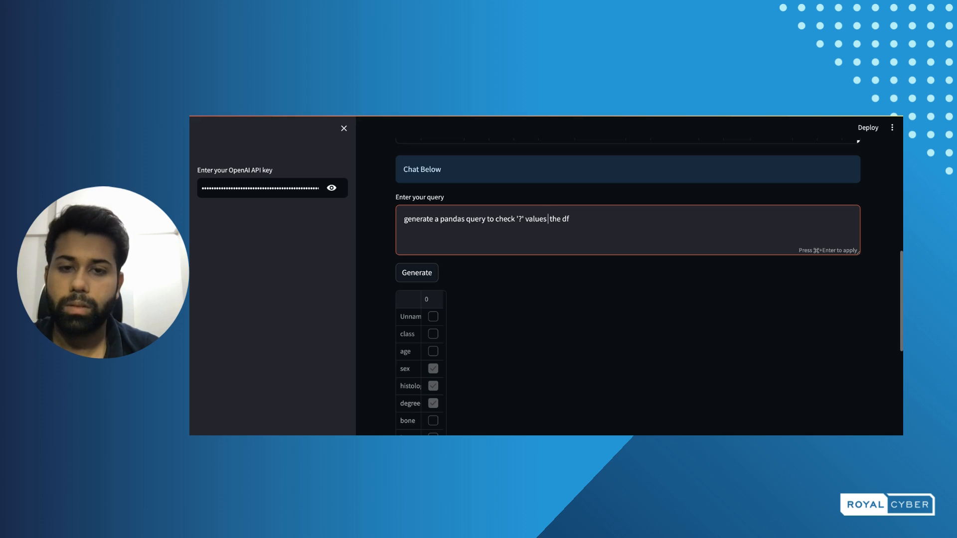
# Step: Run the query 'replace '?' values with 0 in the df'
pyautogui.write('in')
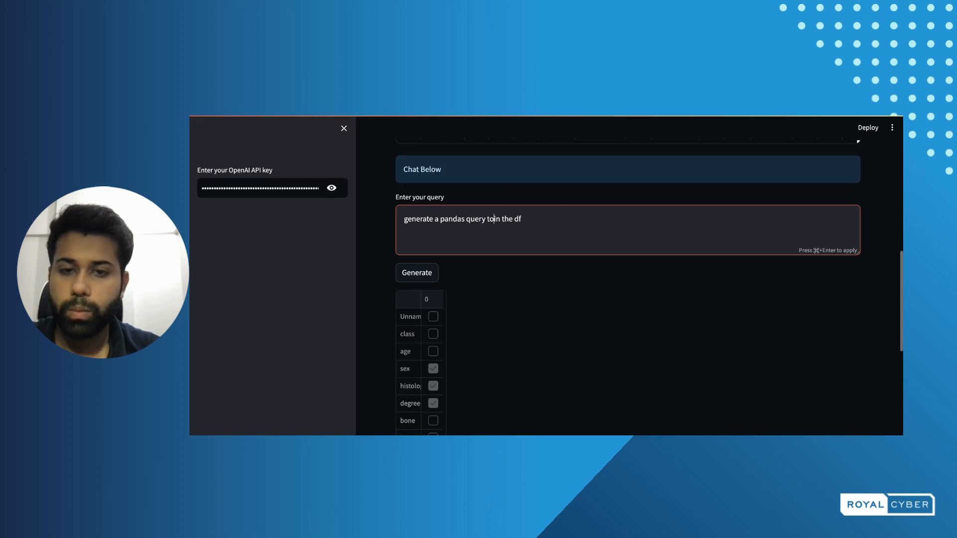
pyautogui.write('replain')
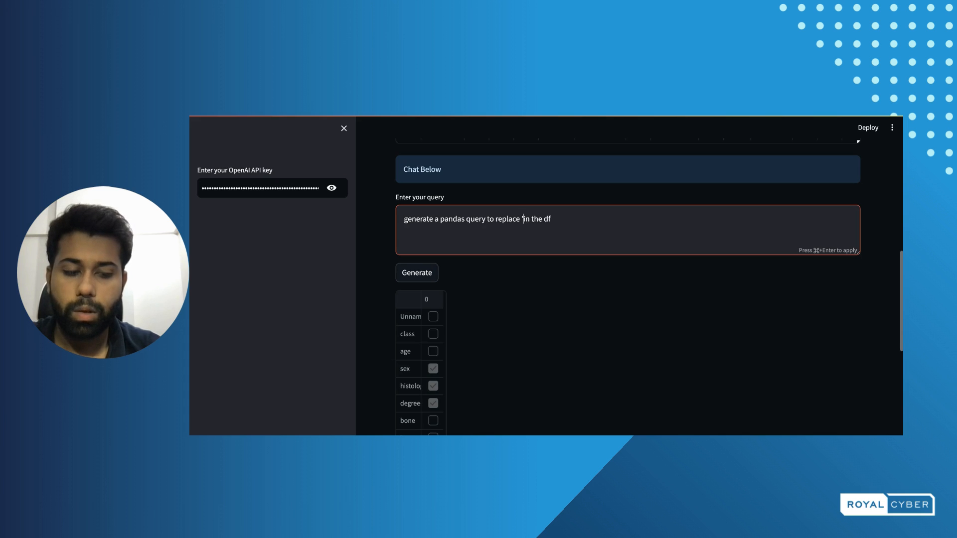
pyautogui.write("'?' values with")
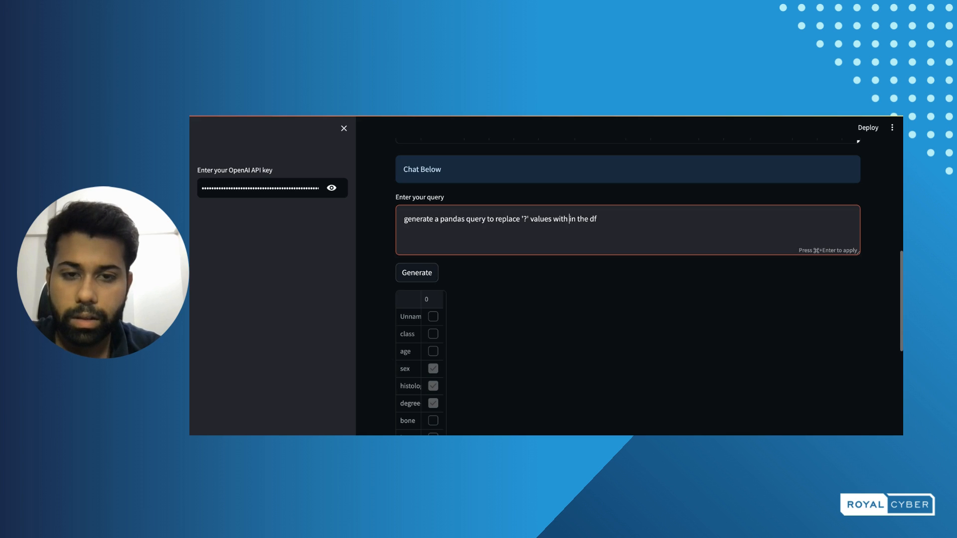
pyautogui.write('0')
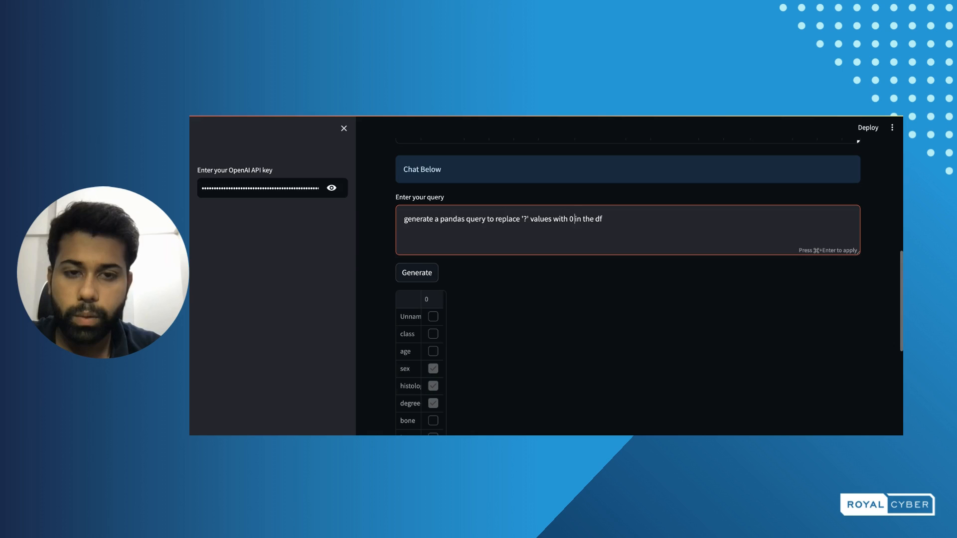
pyautogui.click(416, 273)
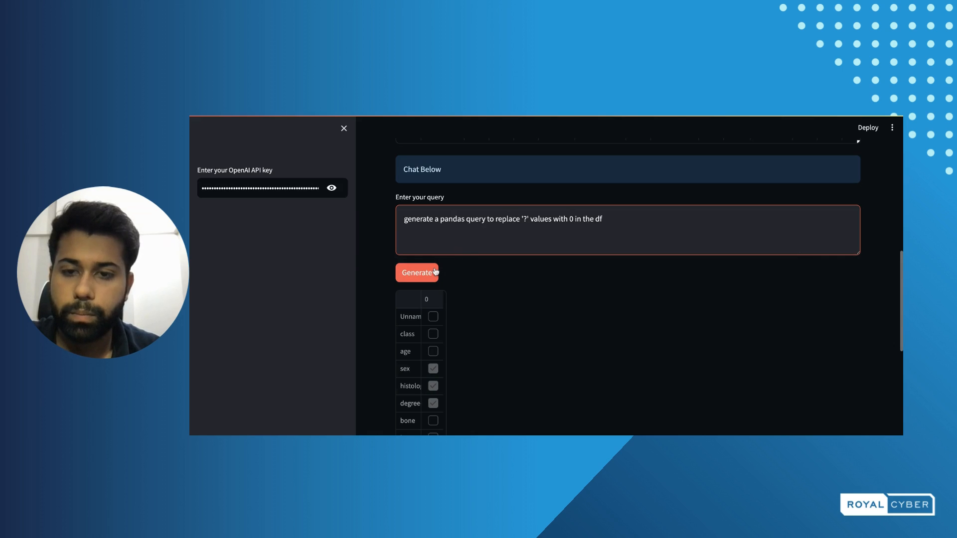
pyautogui.click(416, 273)
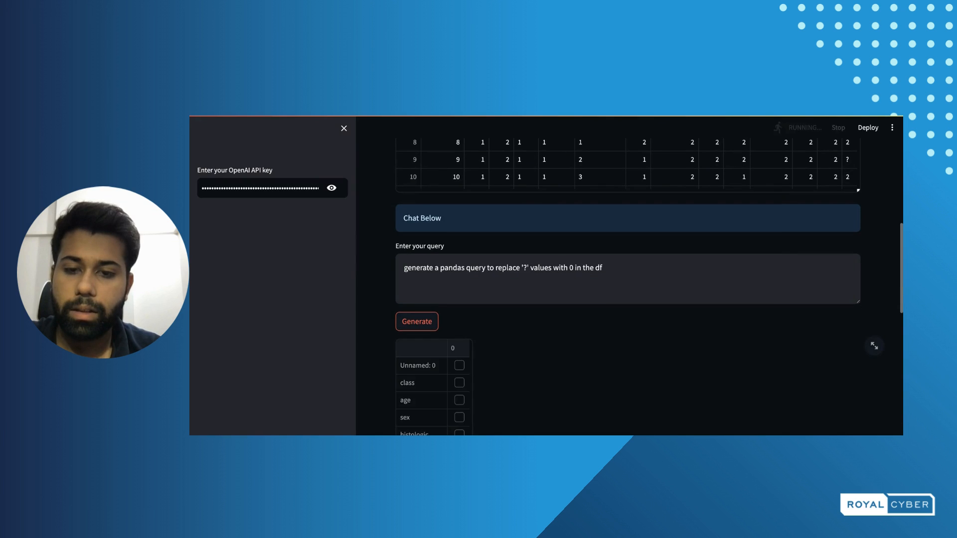
pyautogui.scroll(-3)
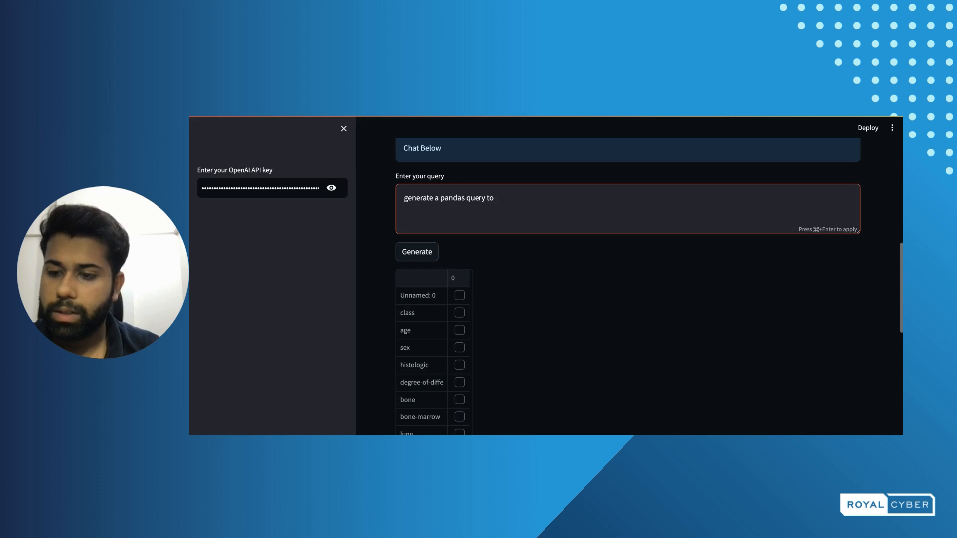
# Step: Query the df's data types, showing sex, histologic and degree as object
pyautogui.write('check data types o')
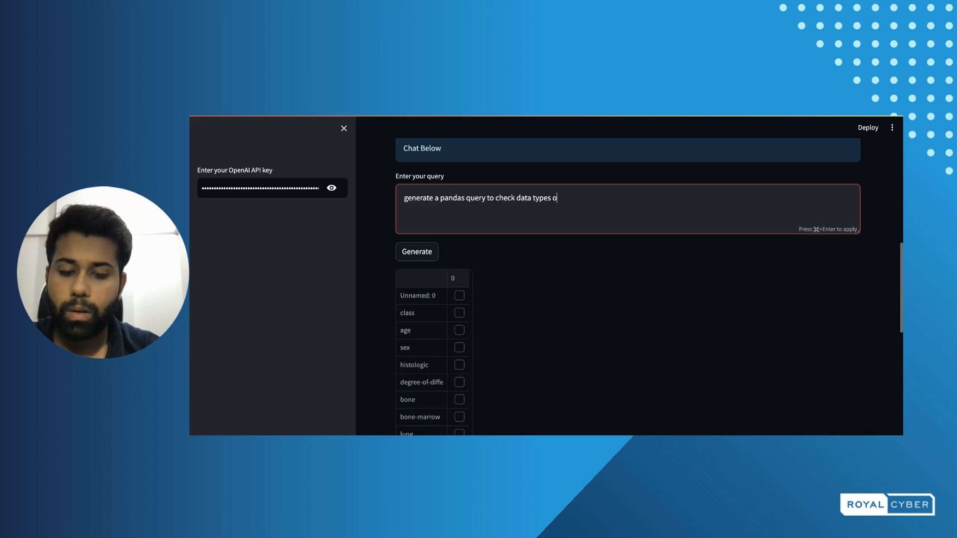
pyautogui.write('f the')
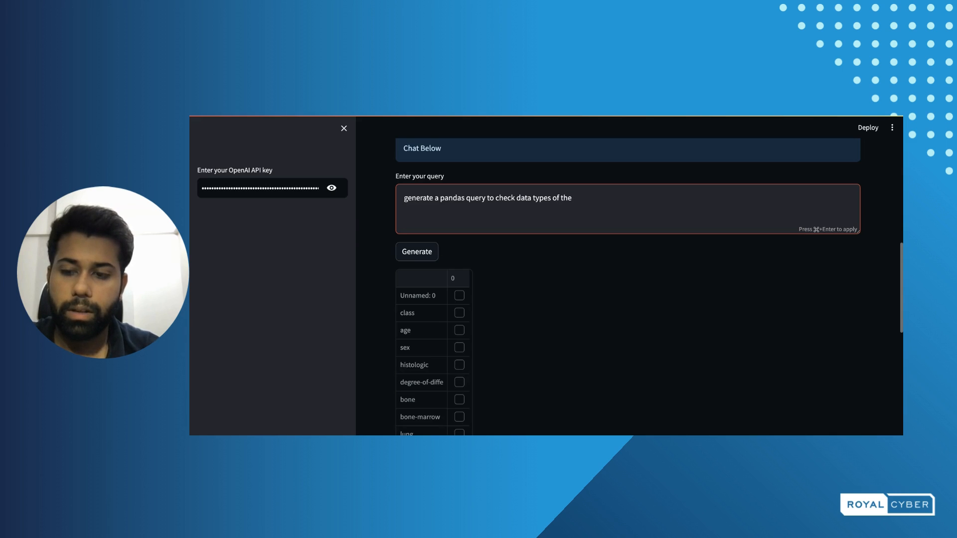
pyautogui.write('df')
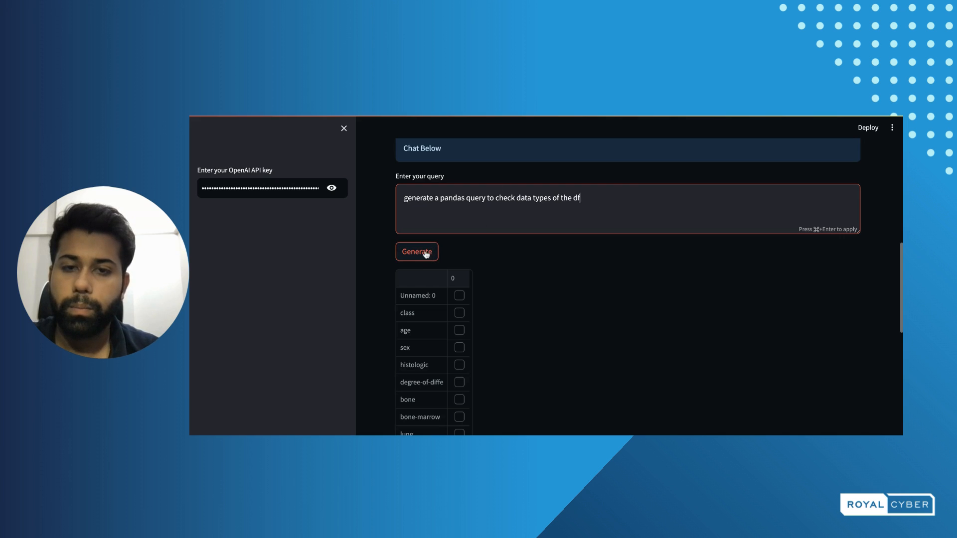
pyautogui.click(417, 252)
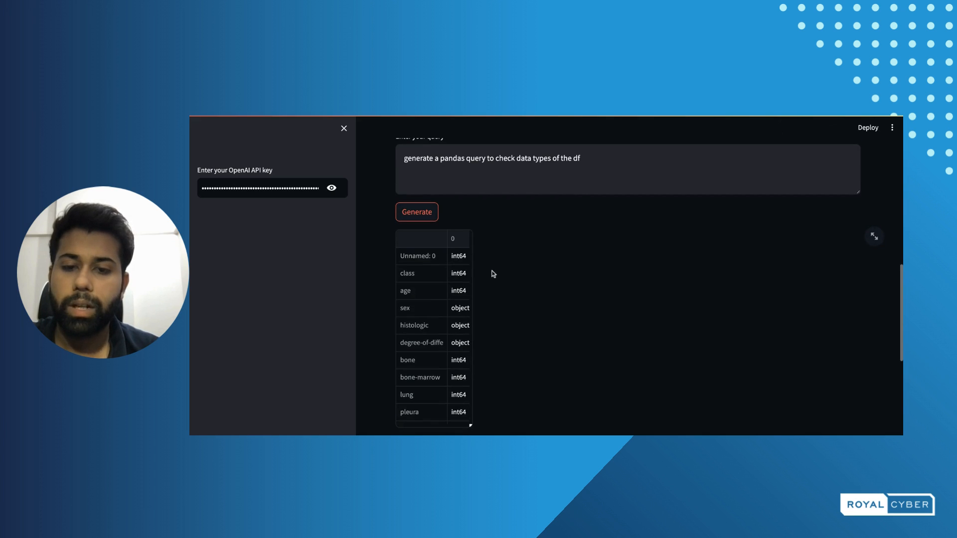
pyautogui.scroll(-3)
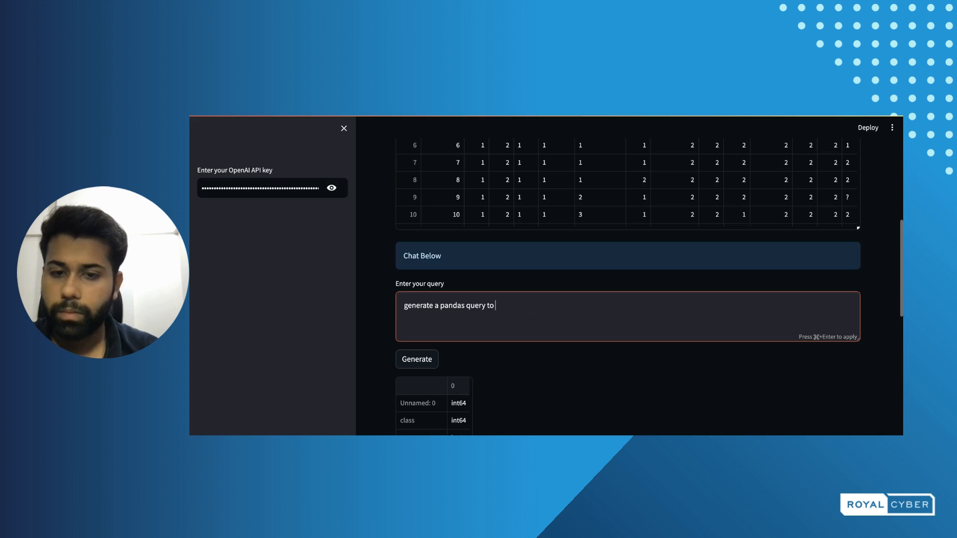
# Step: Write a prompt converting sex, histologic, degree-of-diffe, skin and axillar to int64
pyautogui.write('re')
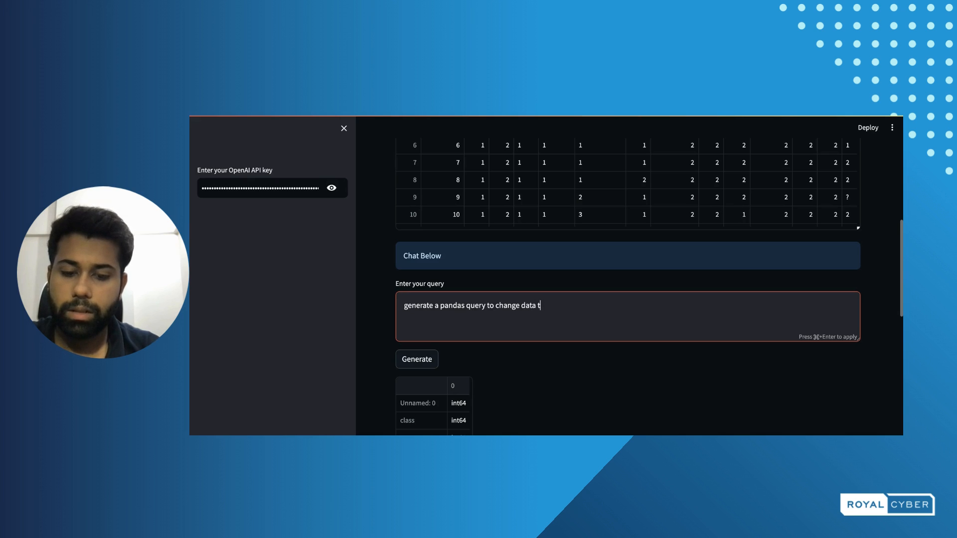
pyautogui.write("ypes of 's")
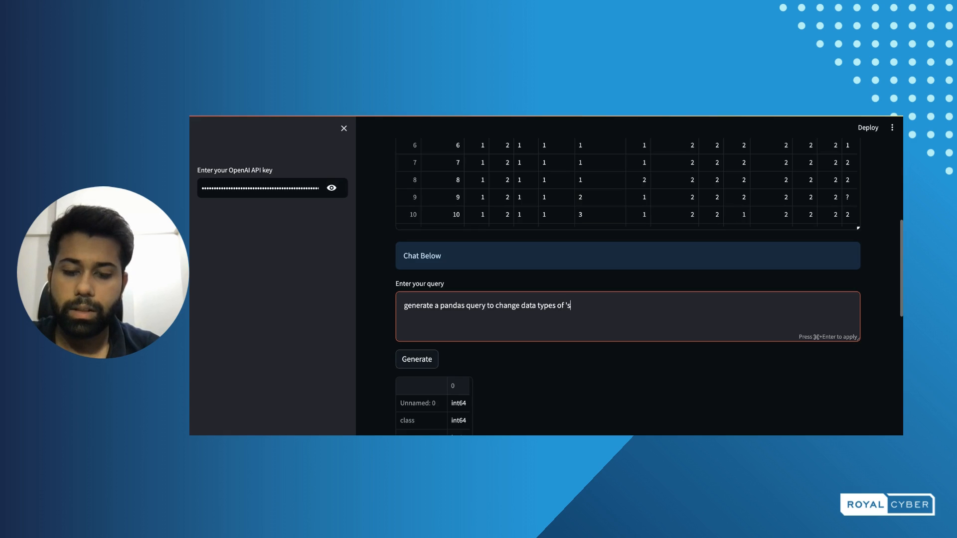
pyautogui.write("ex',")
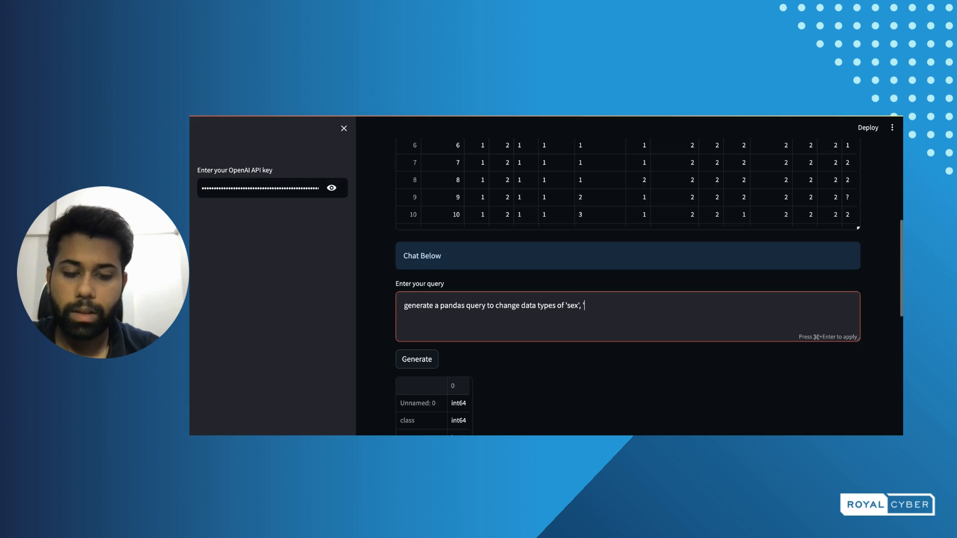
pyautogui.write('his')
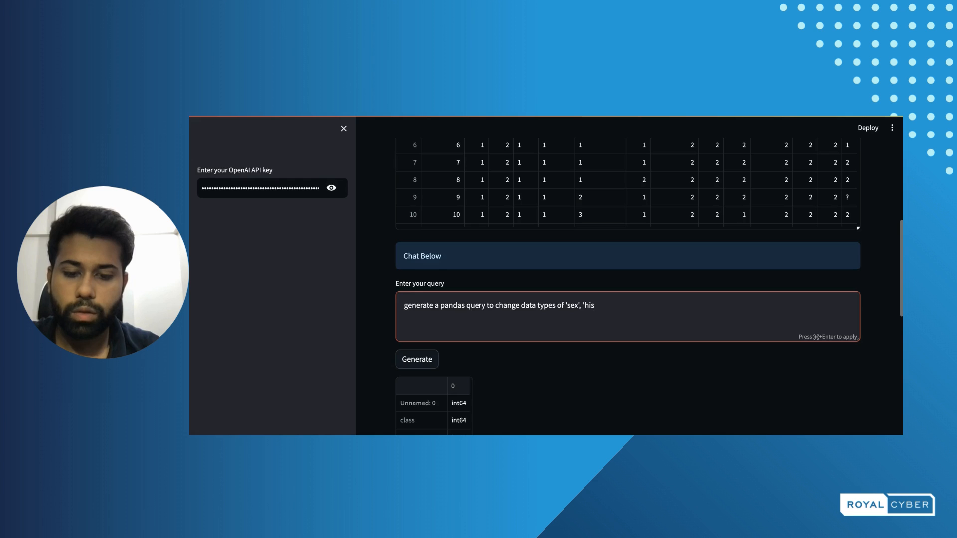
pyautogui.write('tolo')
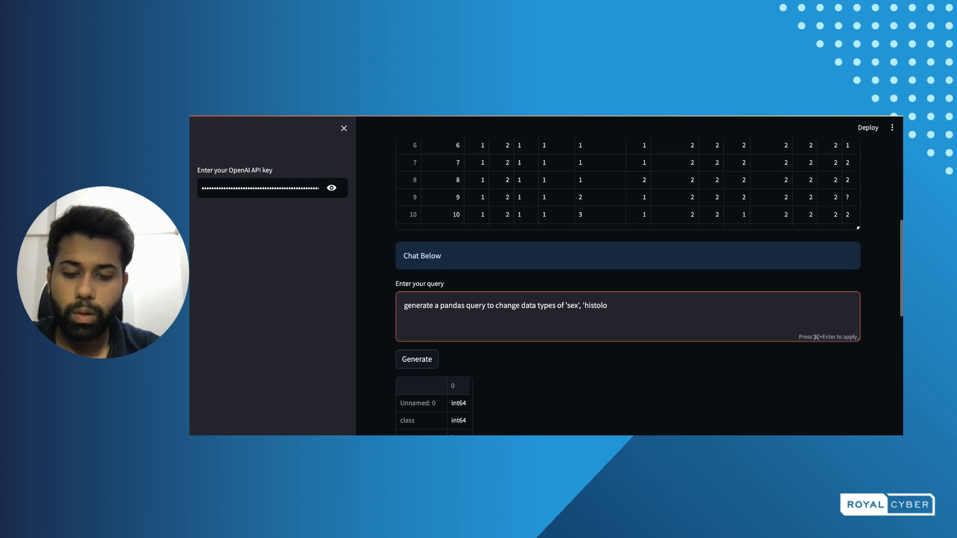
pyautogui.write("gic'")
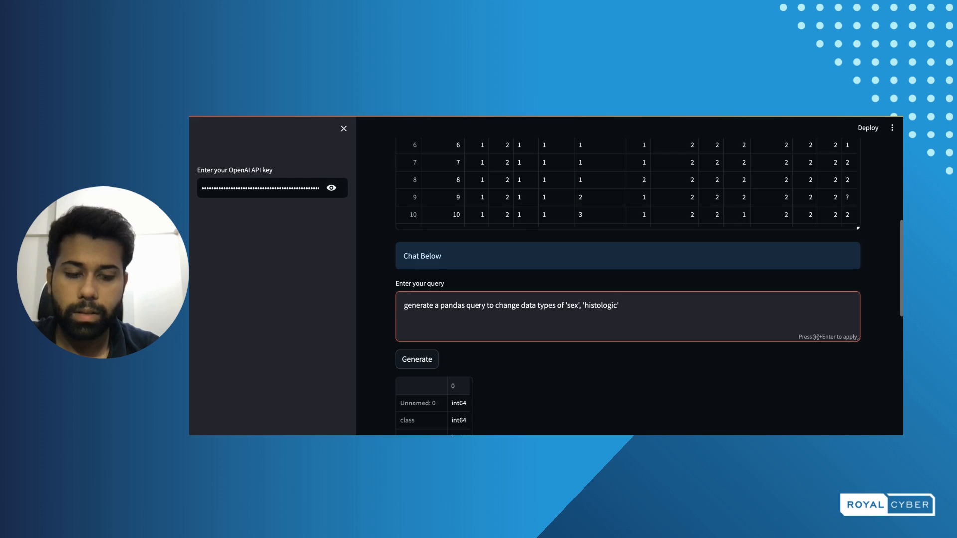
pyautogui.write(',')
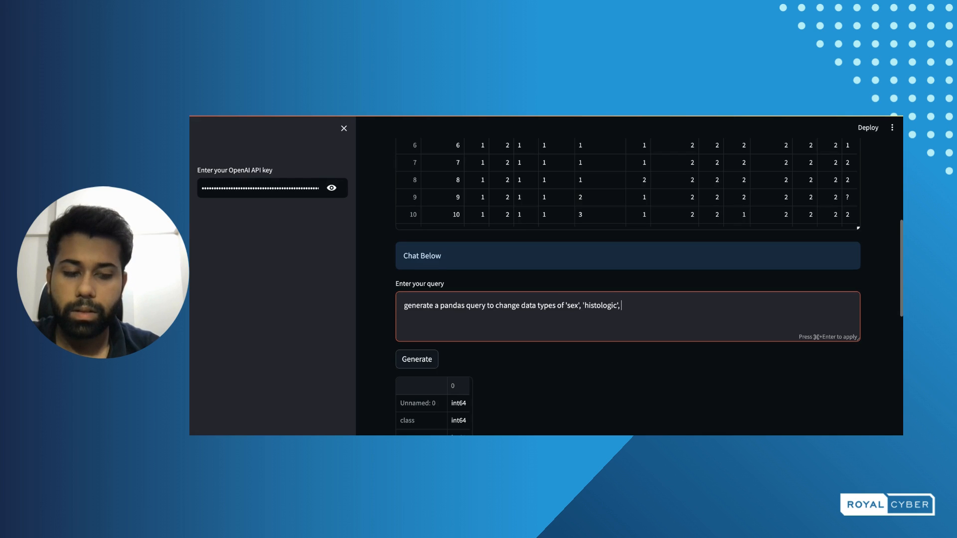
pyautogui.write("'degree")
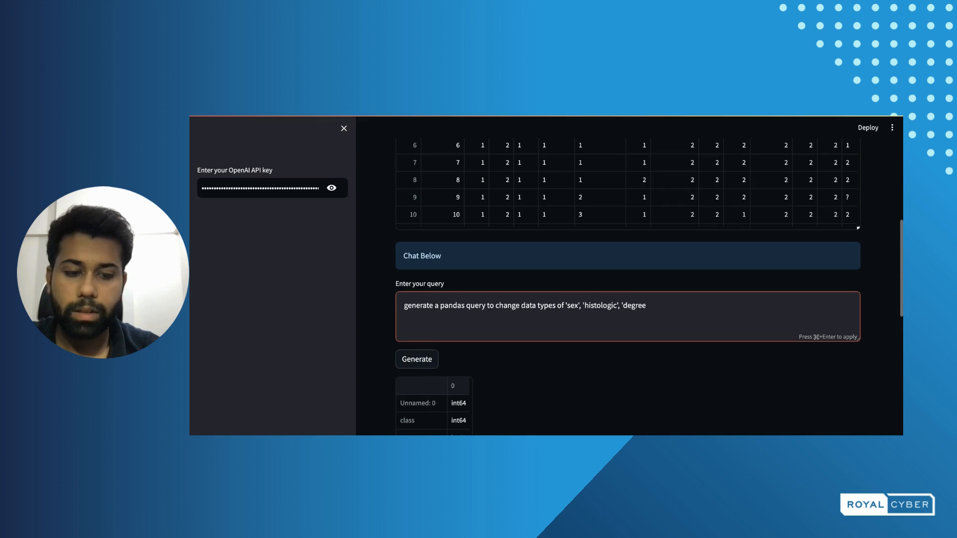
pyautogui.write('-')
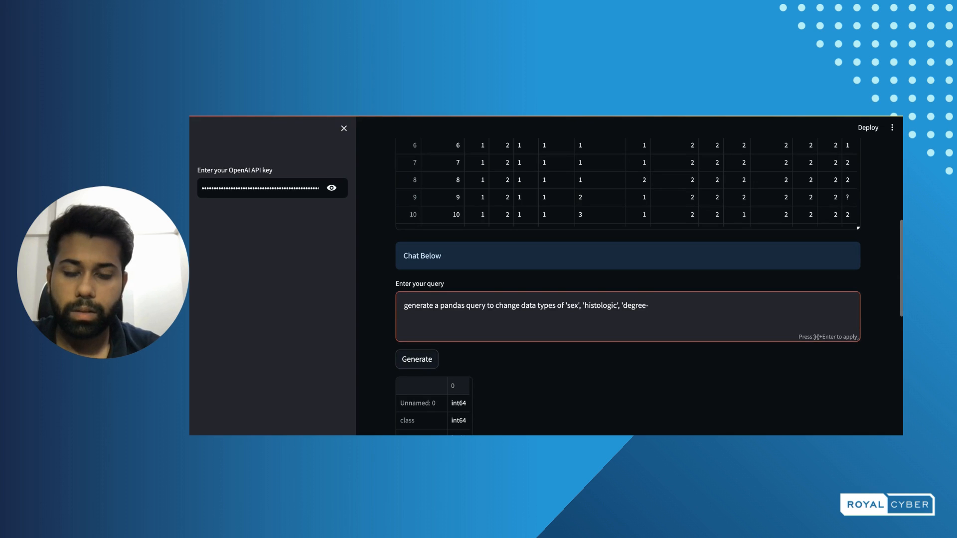
pyautogui.write('of-d')
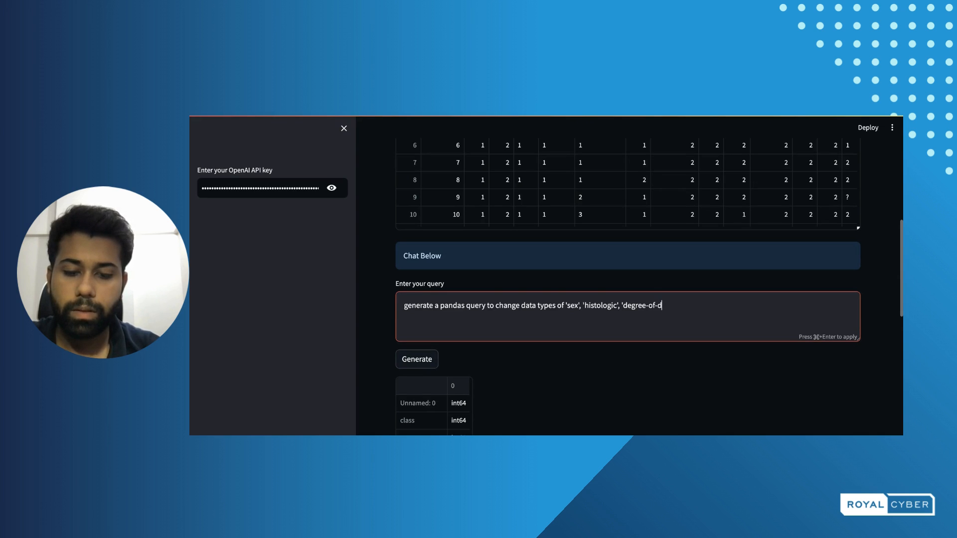
pyautogui.write('iffe')
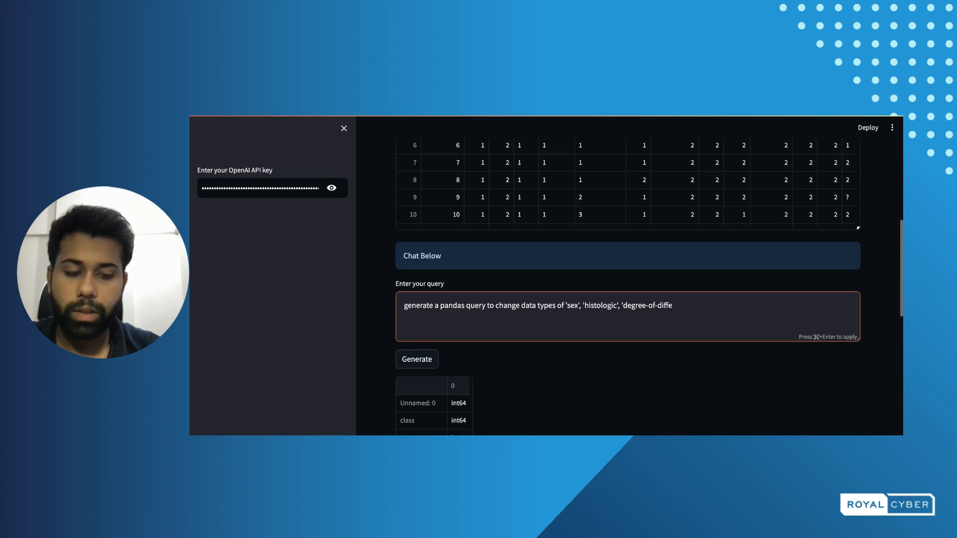
pyautogui.write("',")
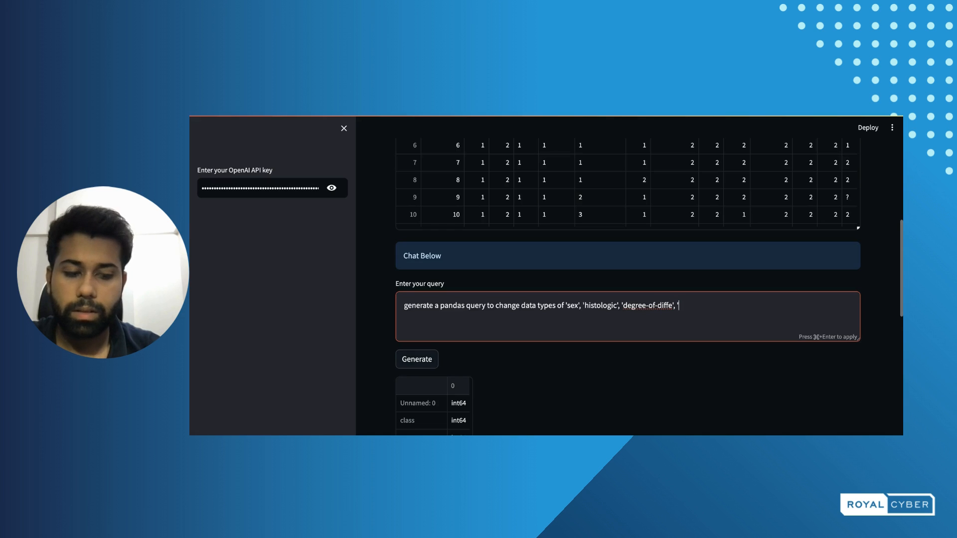
pyautogui.write("'skin")
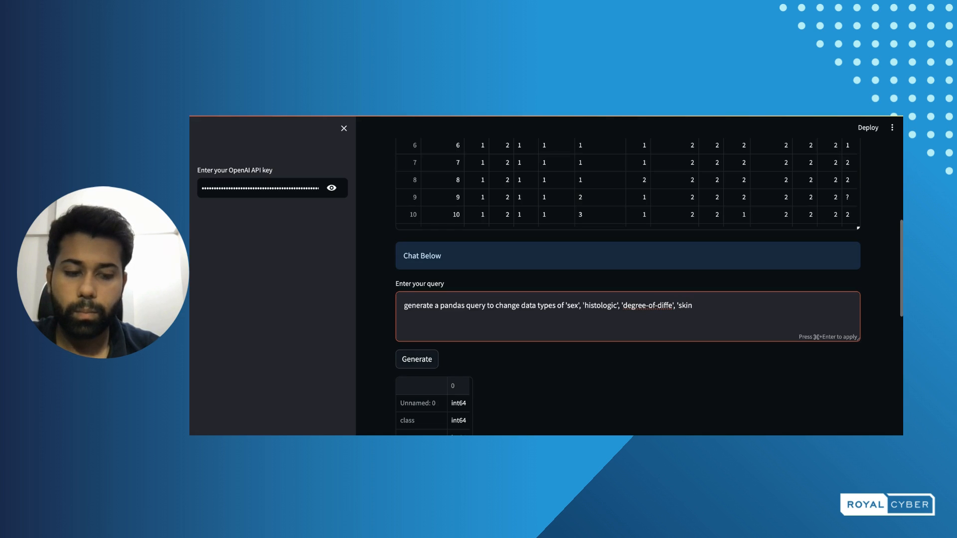
pyautogui.write(',')
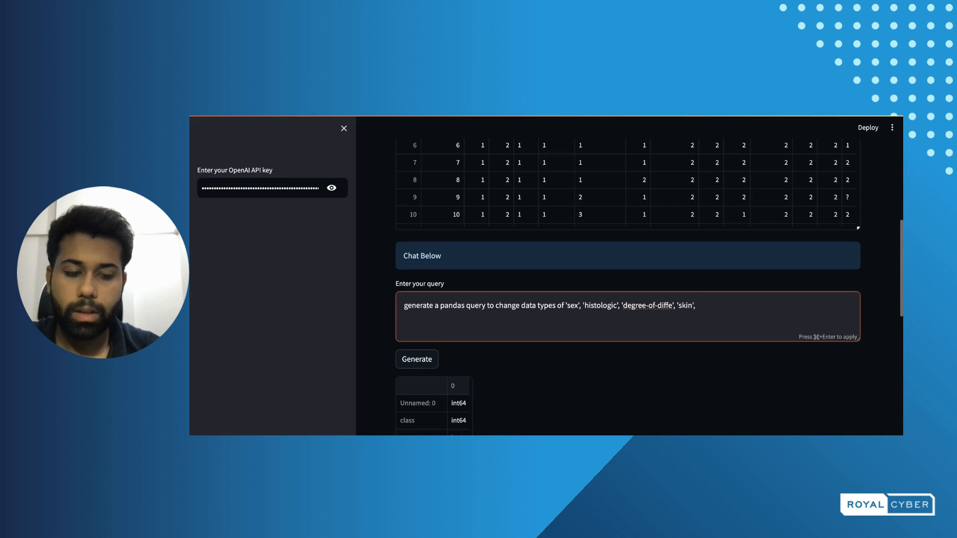
pyautogui.write("'axillar")
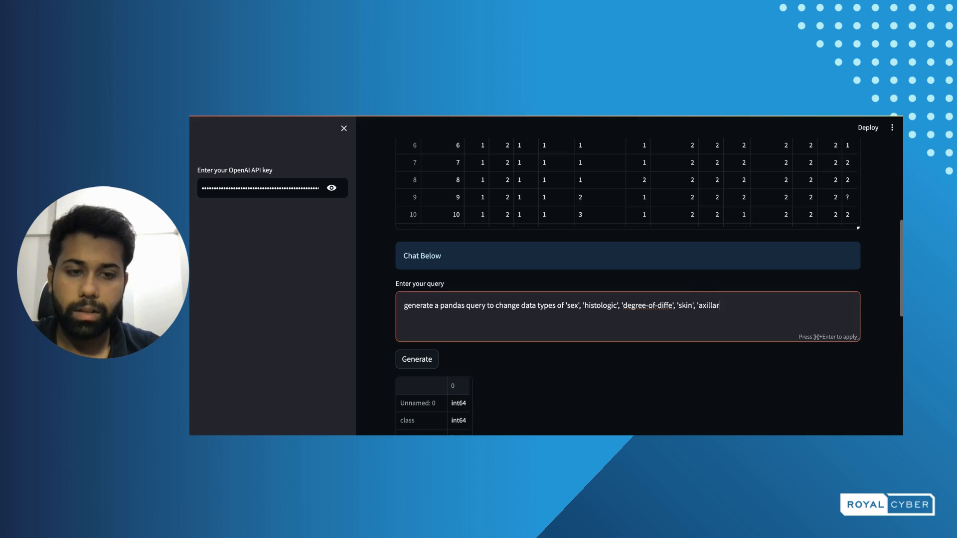
pyautogui.write("' to i")
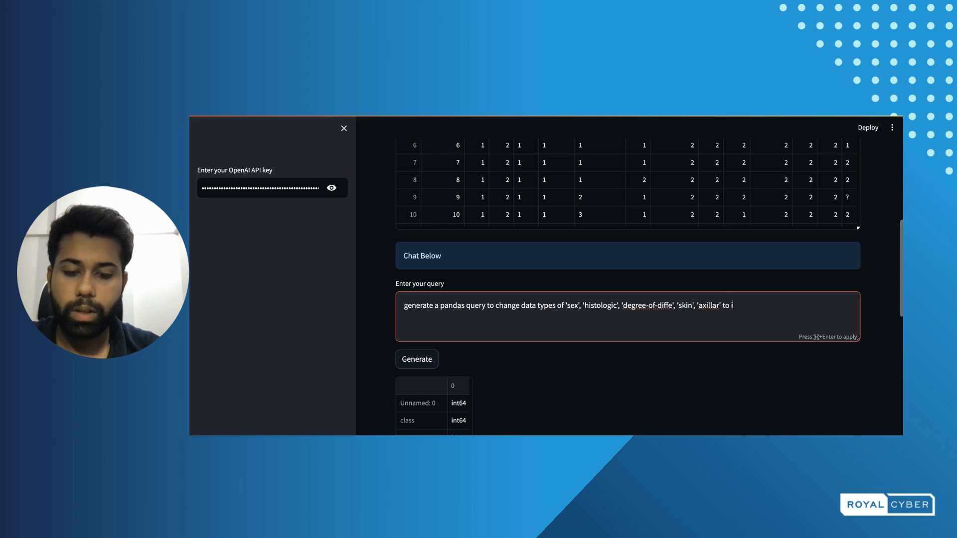
pyautogui.write('nt64')
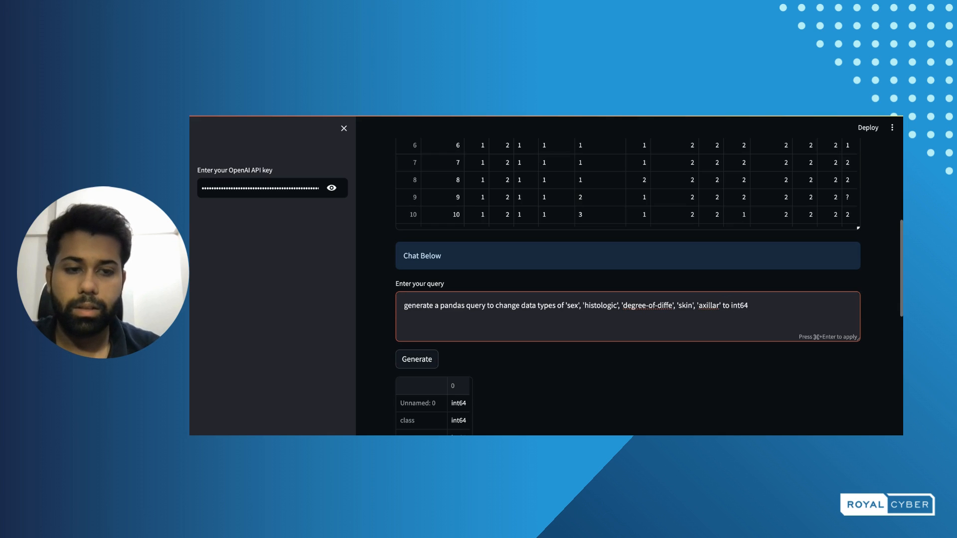
# Step: Run the conversion and confirm every column's dtype is now int64
pyautogui.click(417, 359)
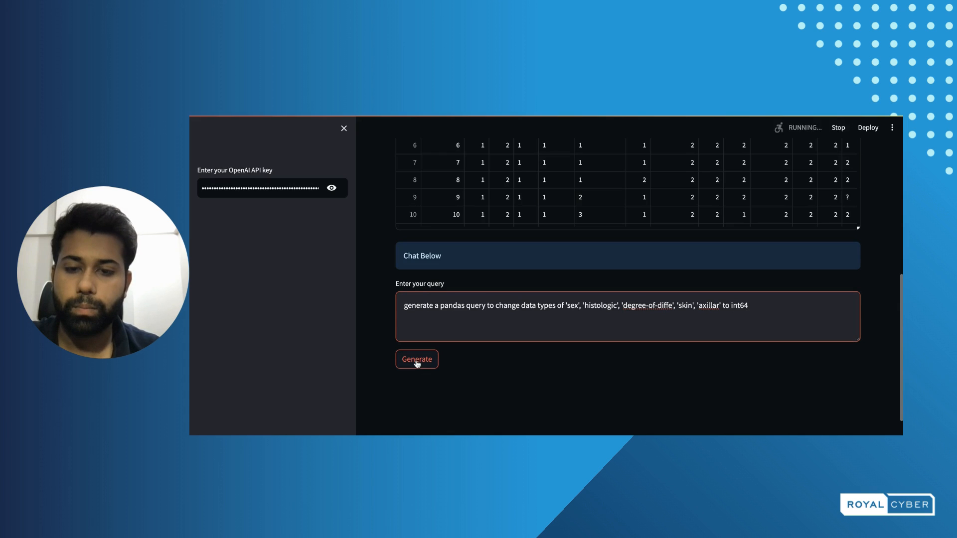
pyautogui.click(417, 359)
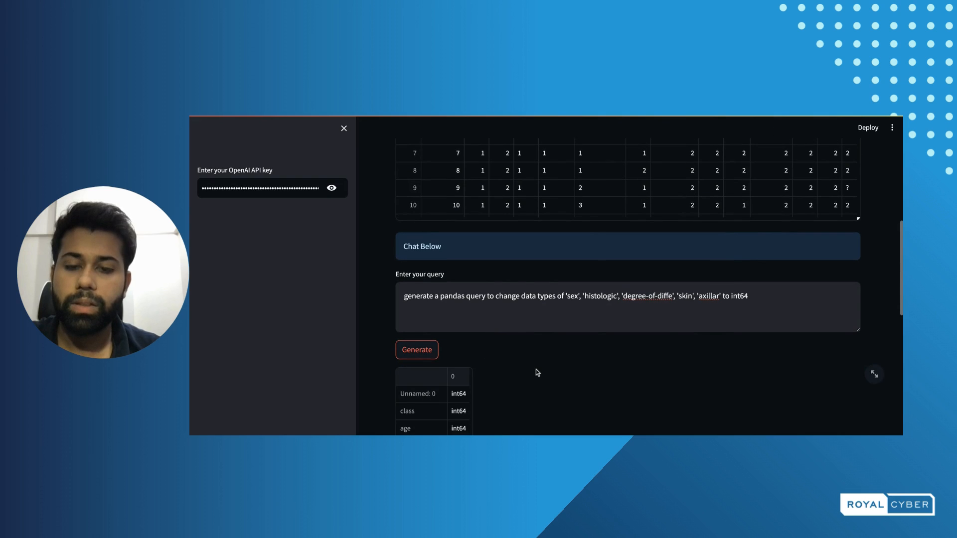
pyautogui.scroll(-3)
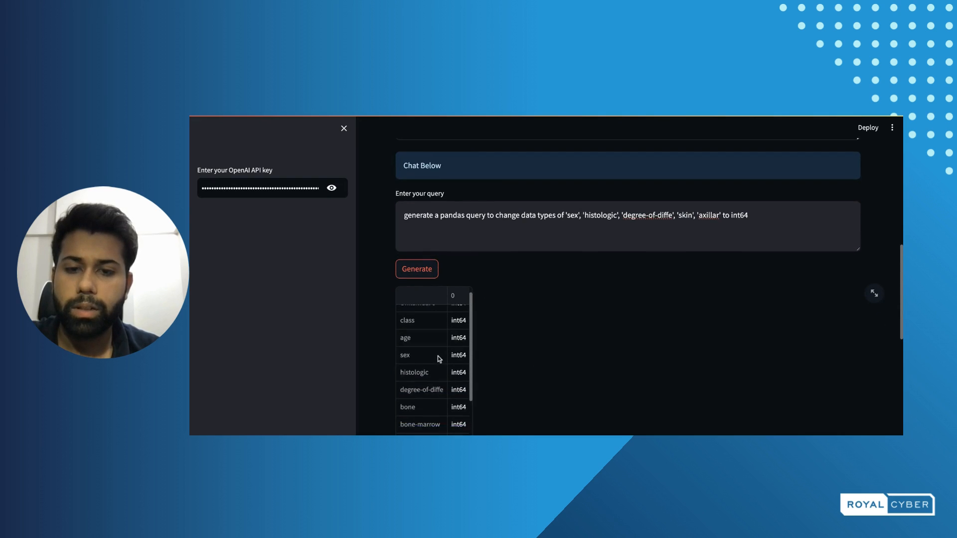
pyautogui.scroll(-3)
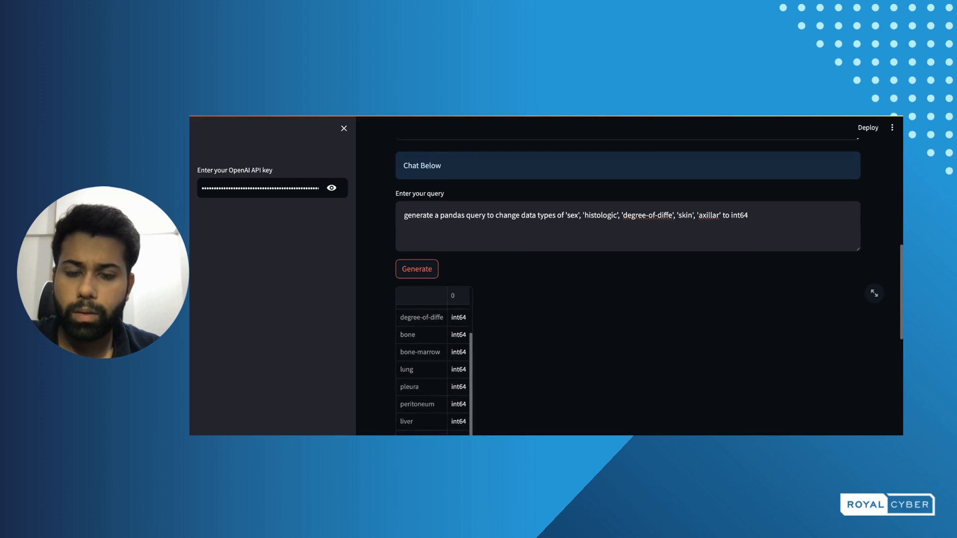
pyautogui.scroll(-3)
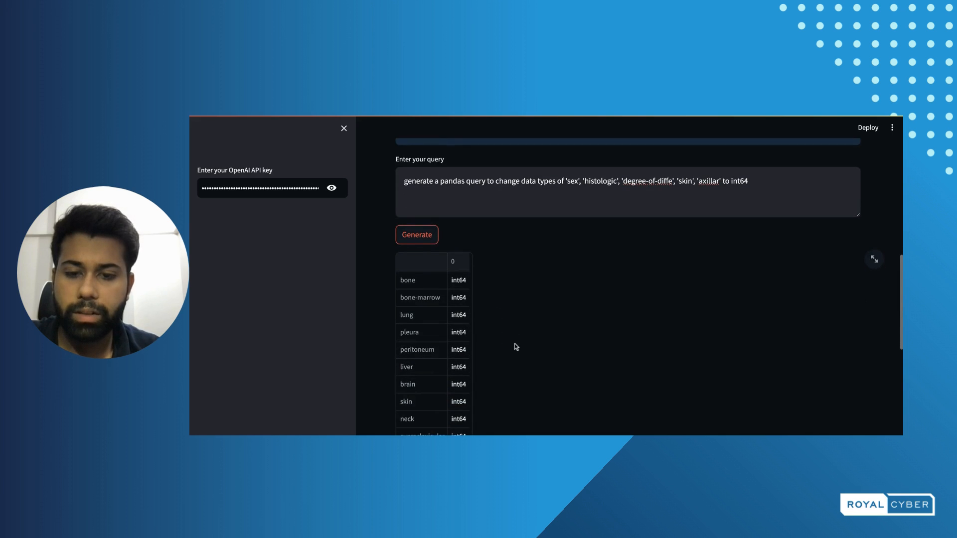
pyautogui.scroll(-3)
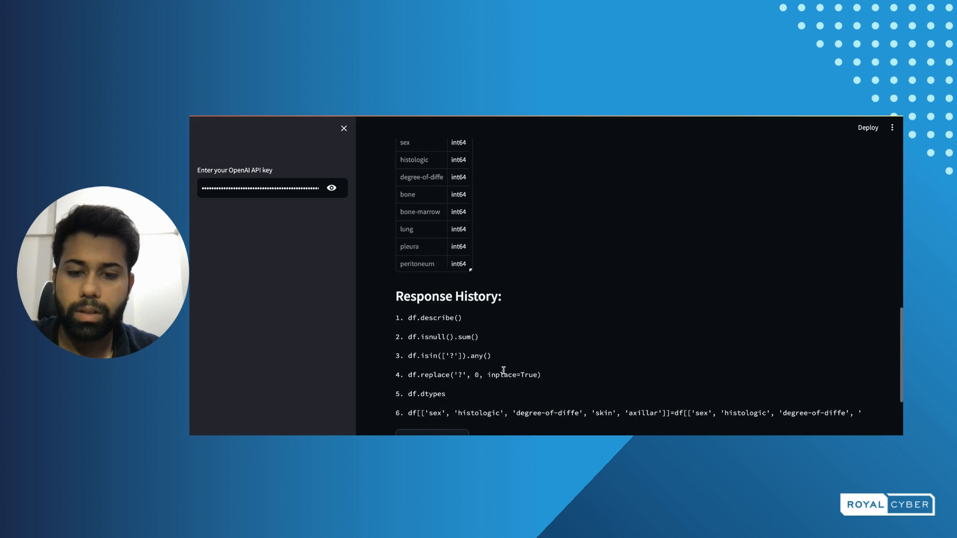
pyautogui.scroll(-3)
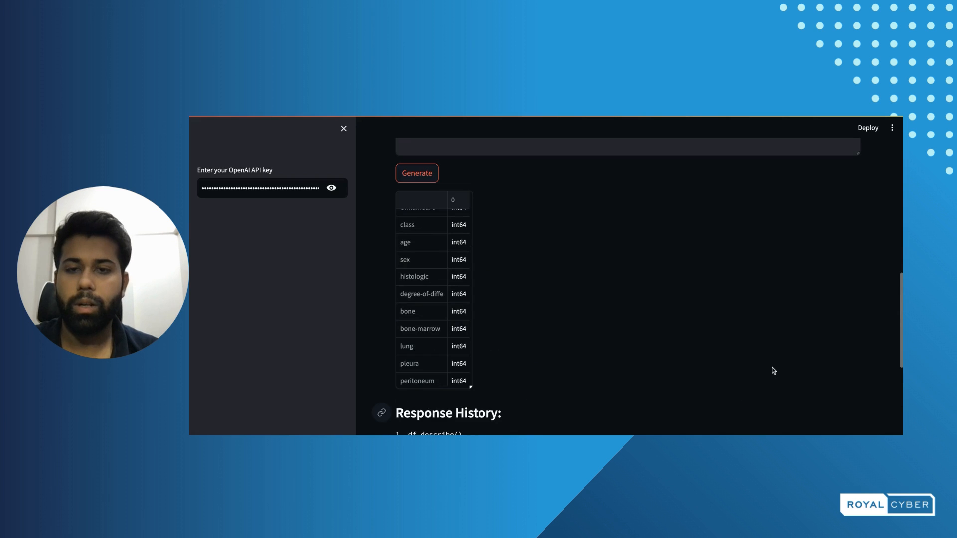
pyautogui.write("generate a pandas query to change data types of 'sex', 'histologic', 'degree-of-diffe', 'skin', 'axillar' to int64")
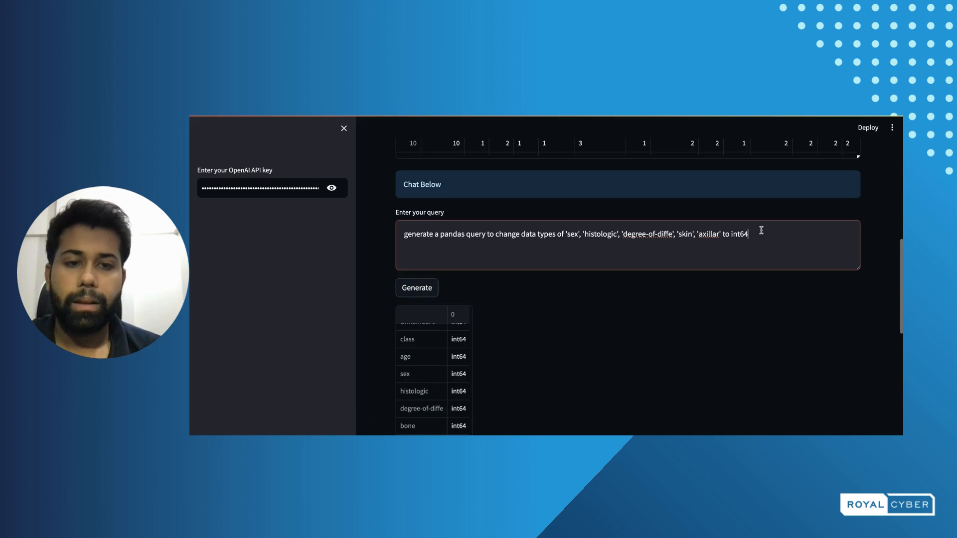
pyautogui.press('Backspace')
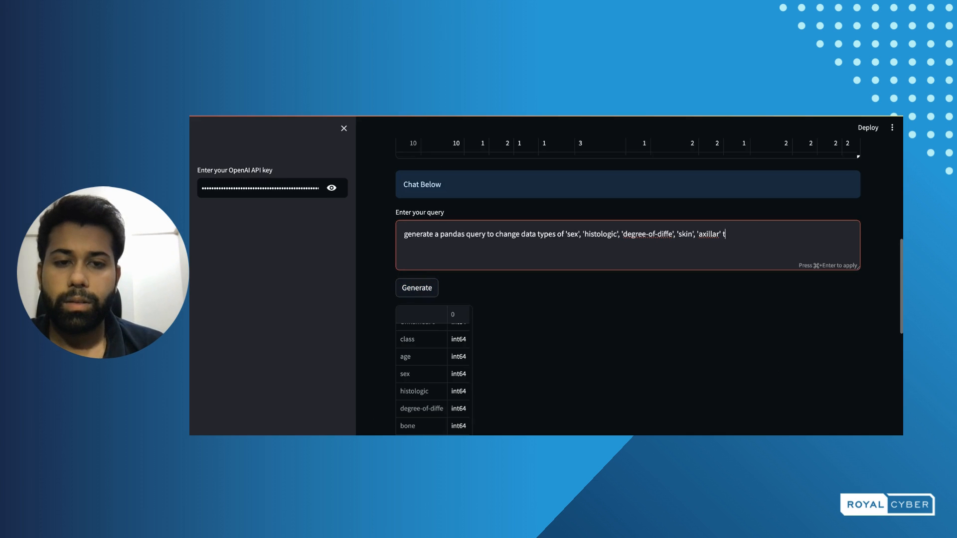
# Step: Query to replace 0 values in histologic with its mean, giving 1.4985
pyautogui.press('Backspace')
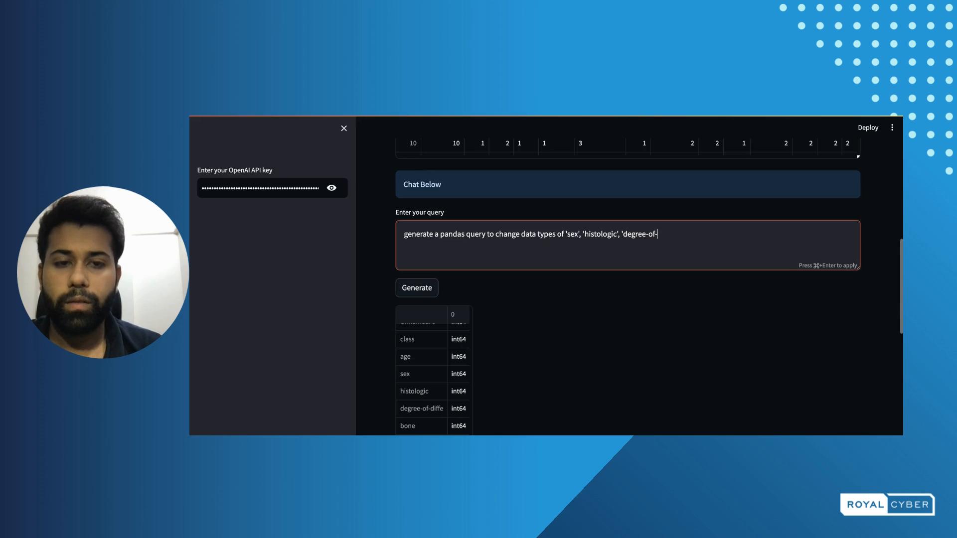
pyautogui.press('Backspace')
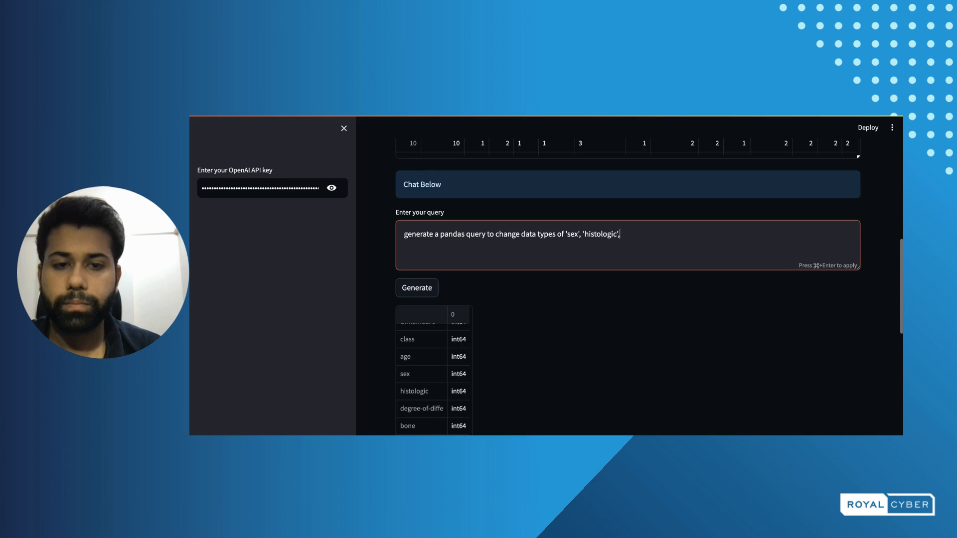
pyautogui.press('Backspace')
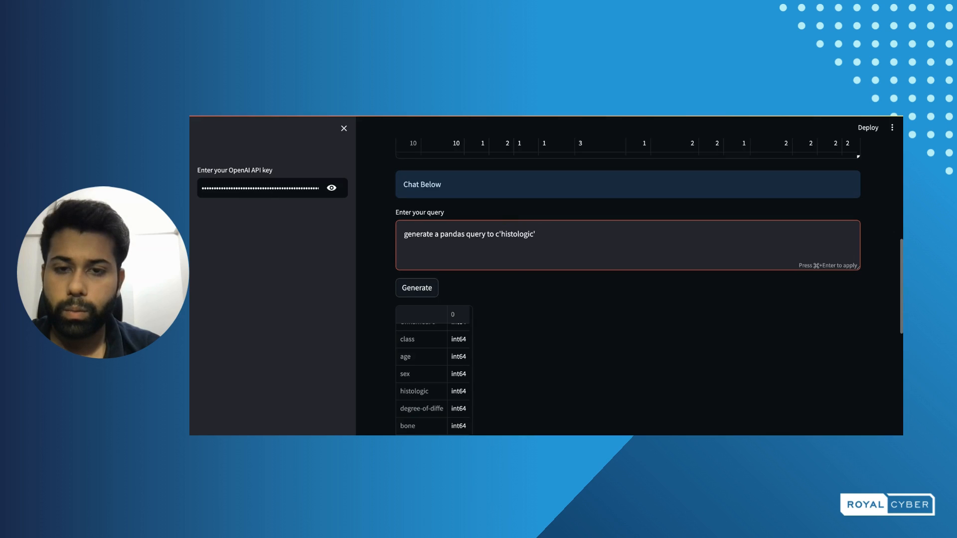
pyautogui.write('replace')
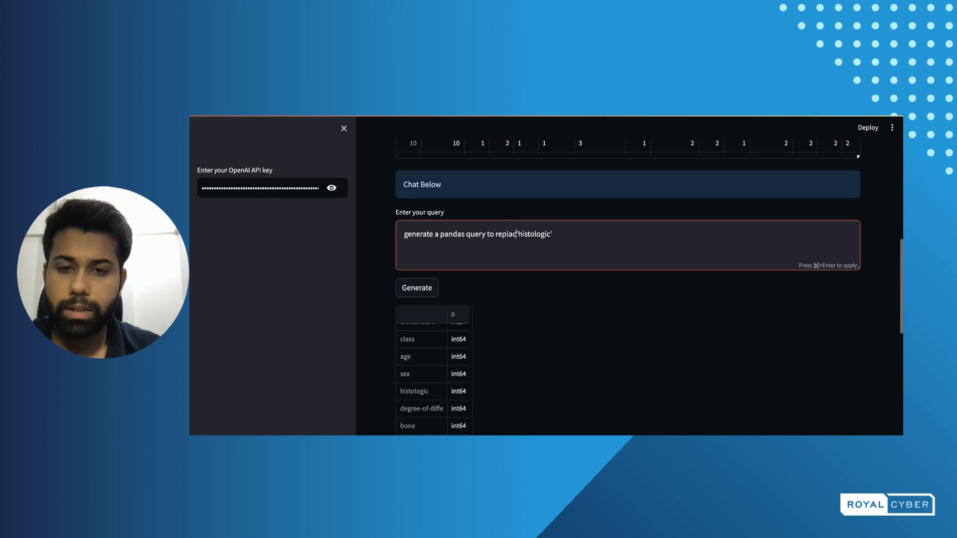
pyautogui.write('e')
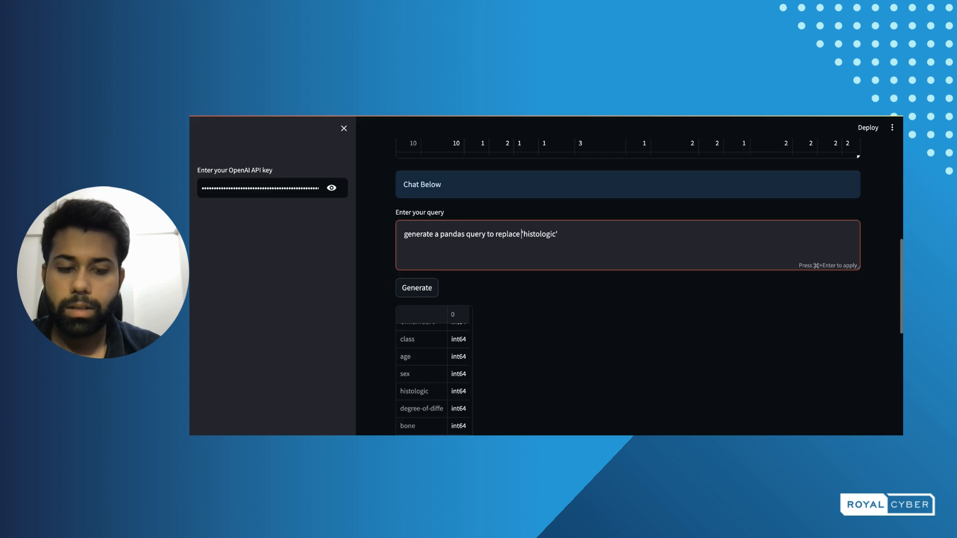
pyautogui.write('0 values')
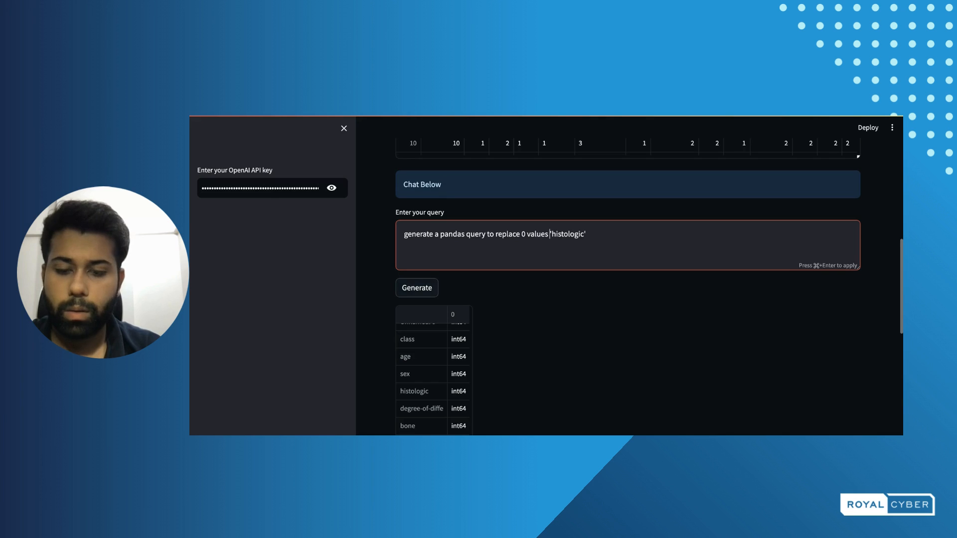
pyautogui.write('with mean of')
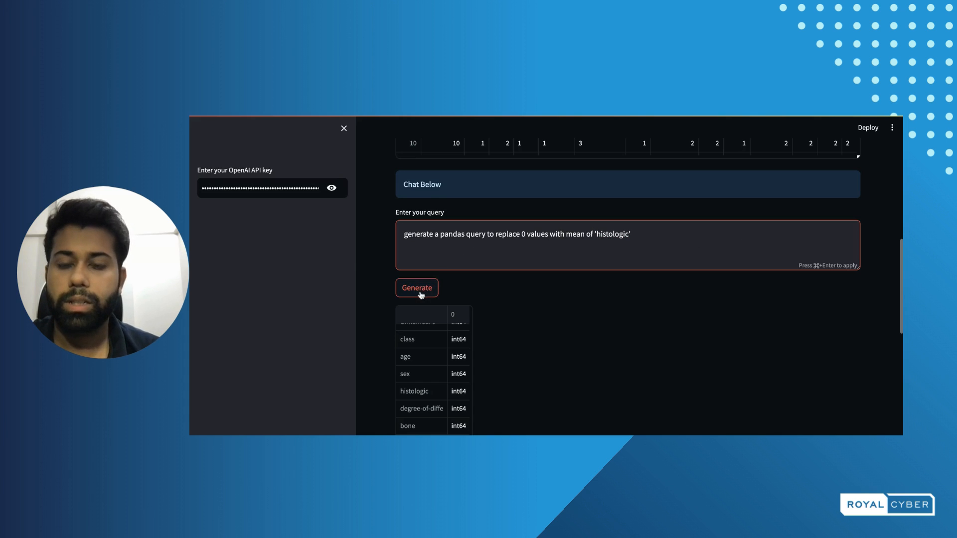
pyautogui.click(417, 287)
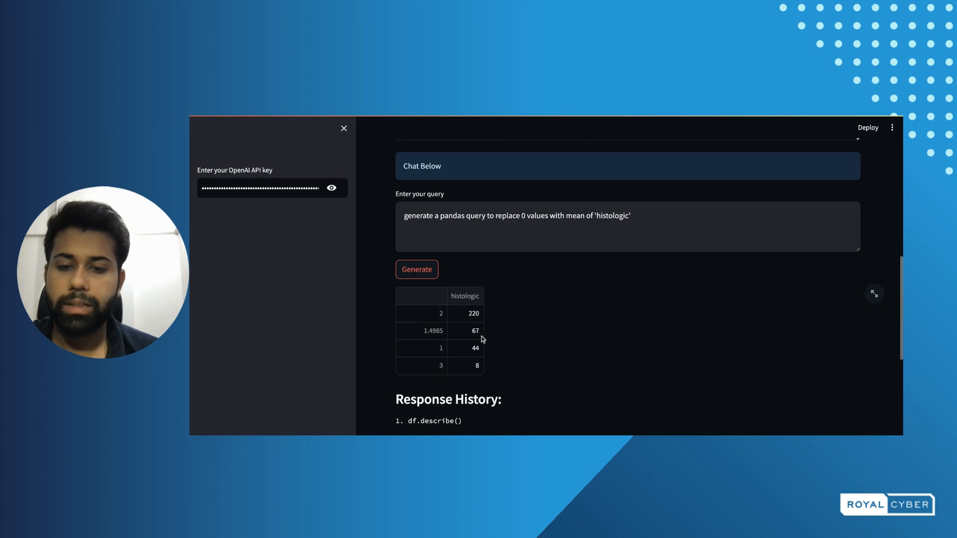
pyautogui.moveTo(431, 344)
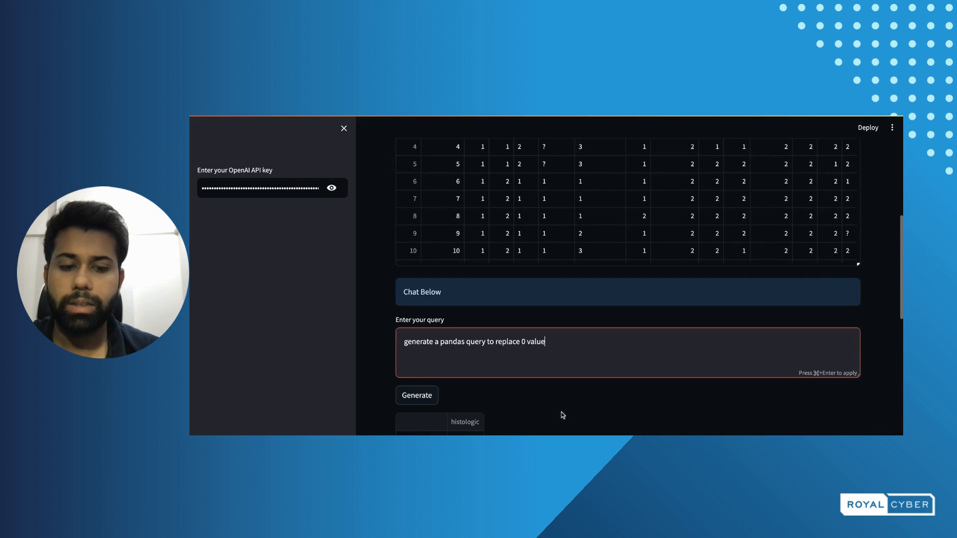
# Step: Query to rename column 'sex' as 'gender' and save it back into df
pyautogui.press('Backspace')
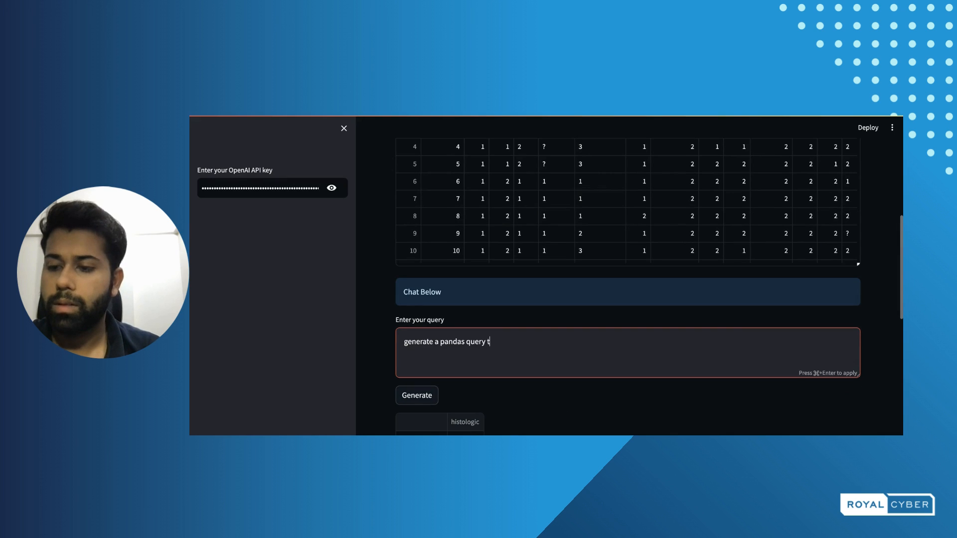
pyautogui.write('o')
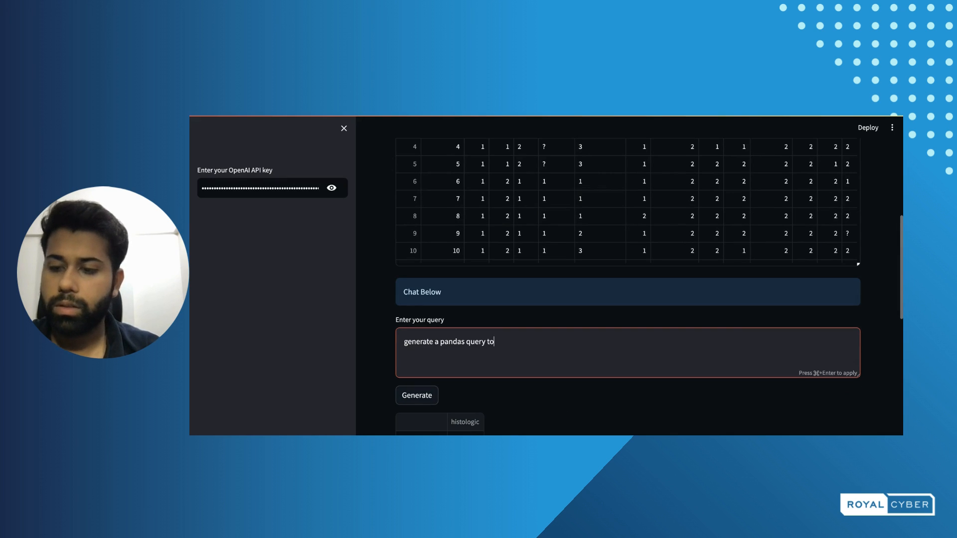
pyautogui.write('rename')
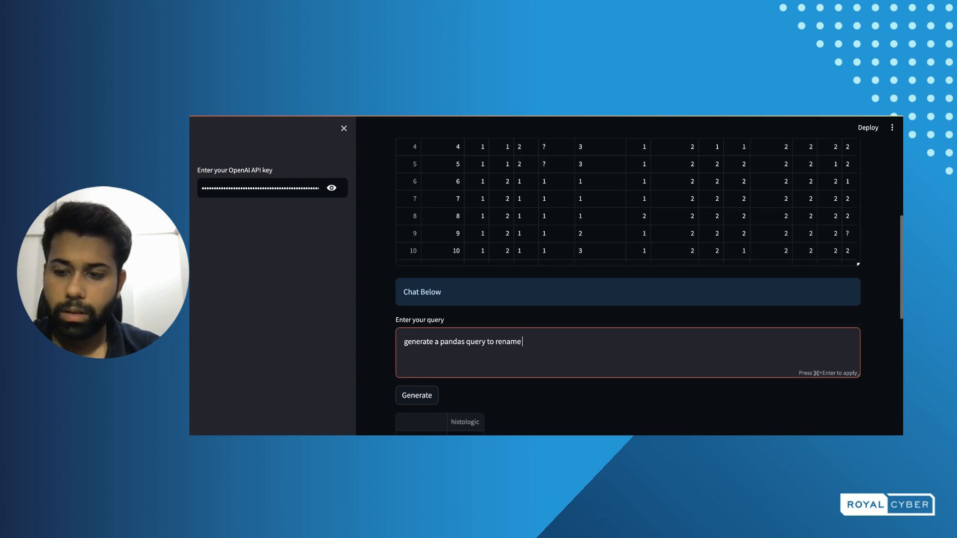
pyautogui.write('column')
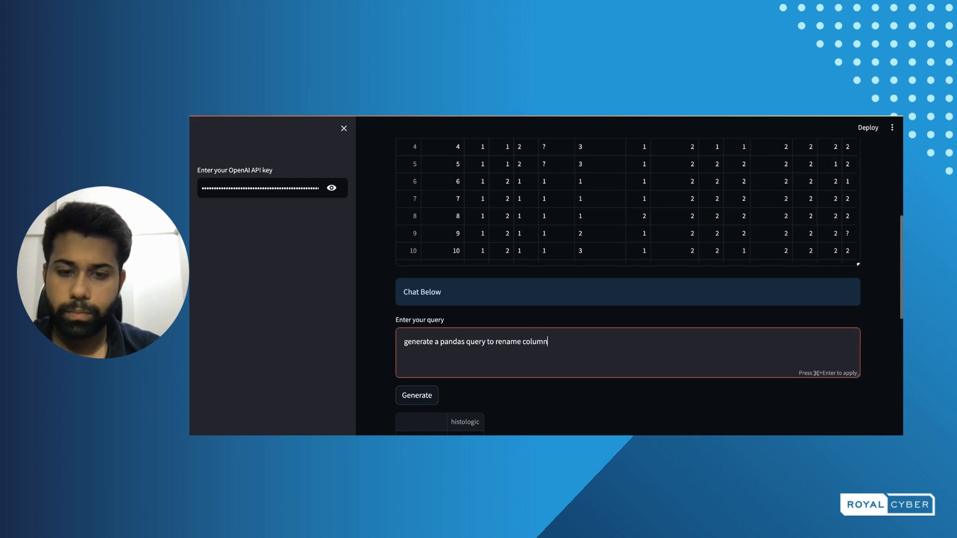
pyautogui.write("'sex")
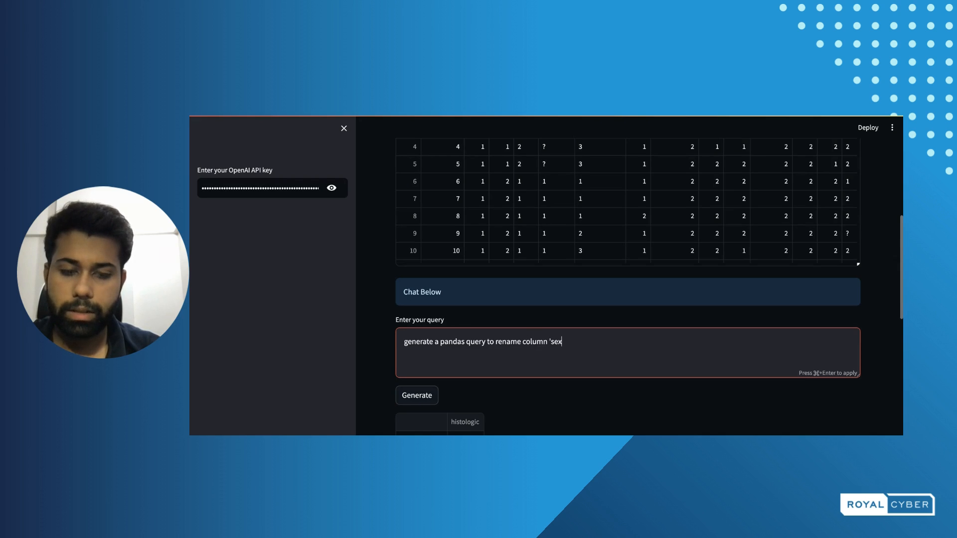
pyautogui.write("' as")
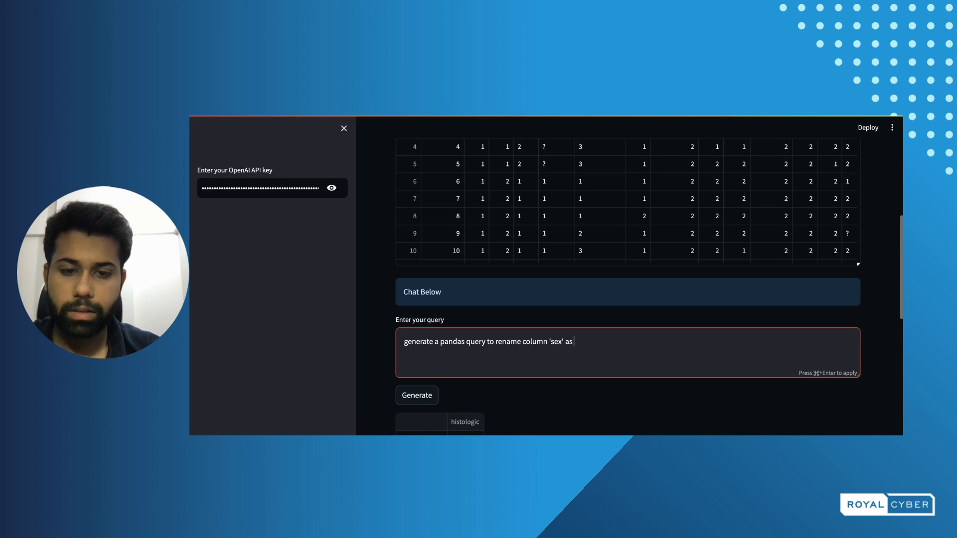
pyautogui.write("'gender' and s")
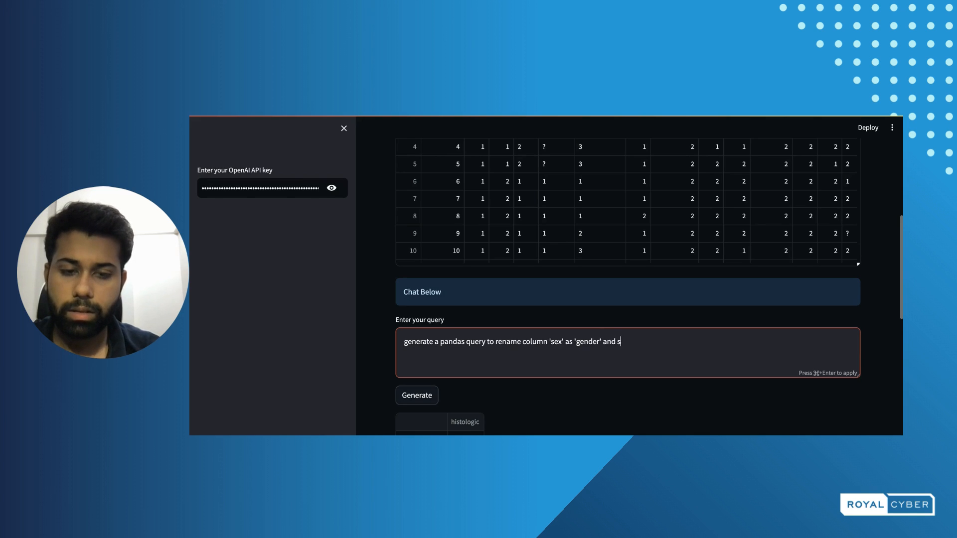
pyautogui.write('ave it back int')
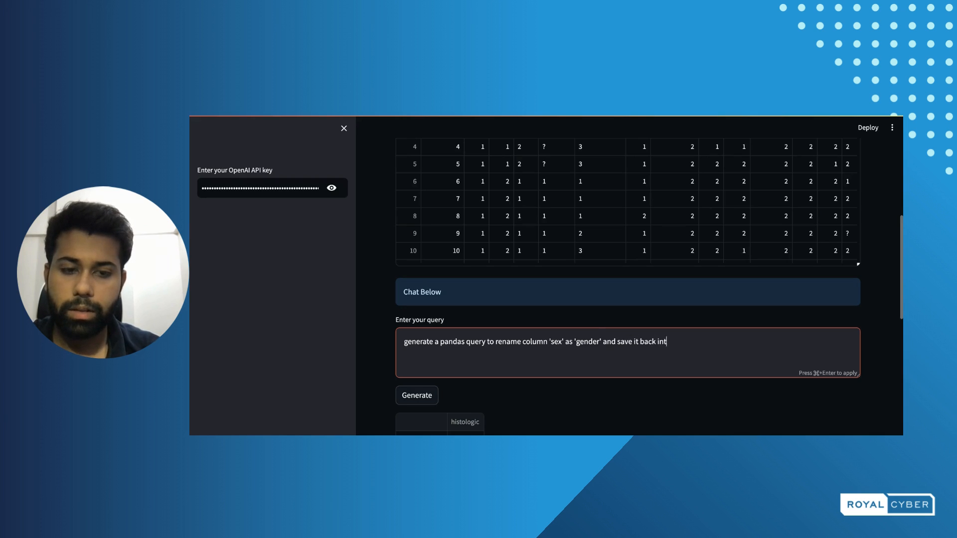
pyautogui.write('o df')
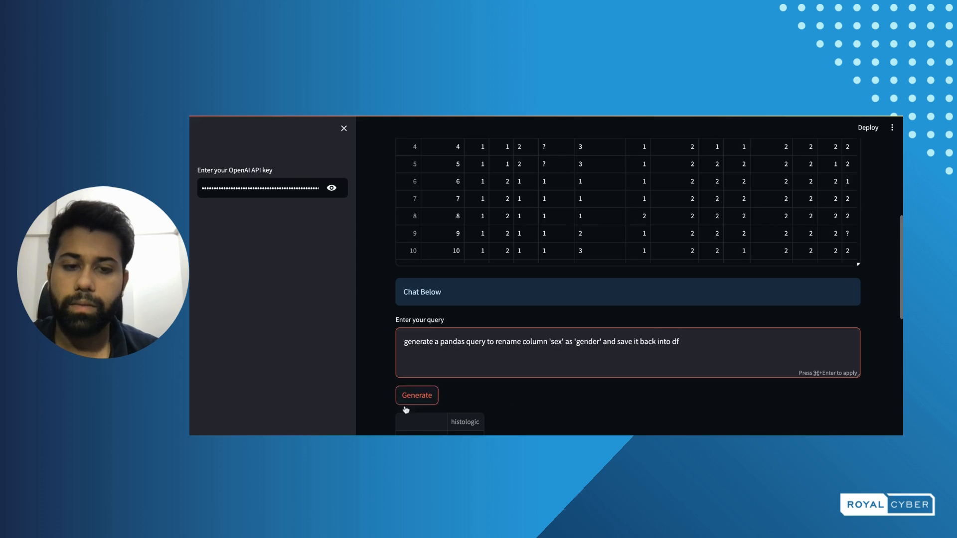
pyautogui.click(416, 396)
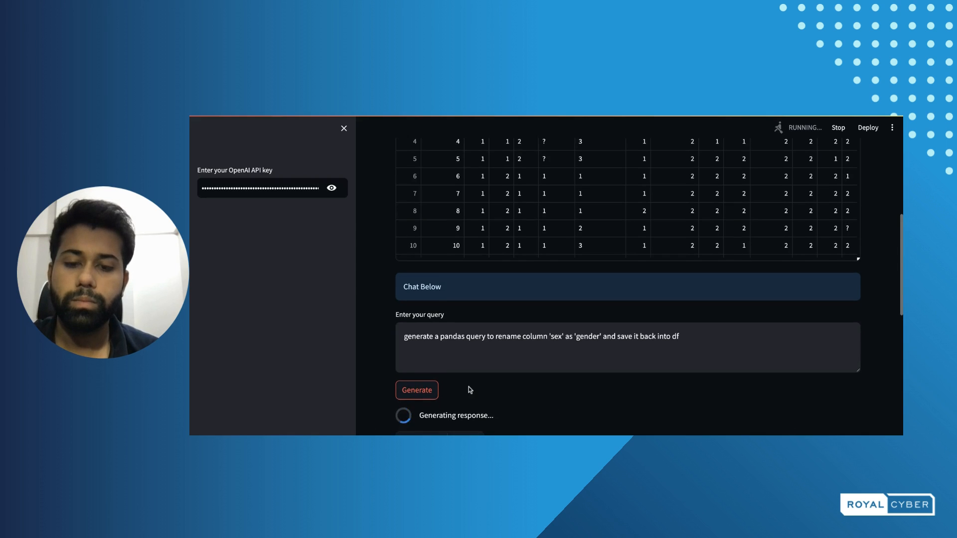
pyautogui.scroll(-3)
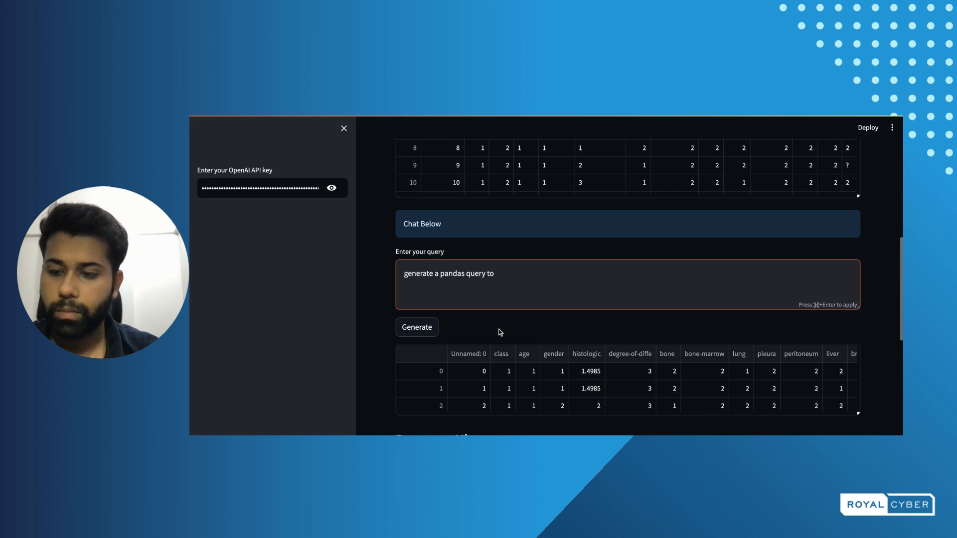
# Step: Generate and run a pandas query dropping the 'Unnamed: 0' column
pyautogui.write("drop '")
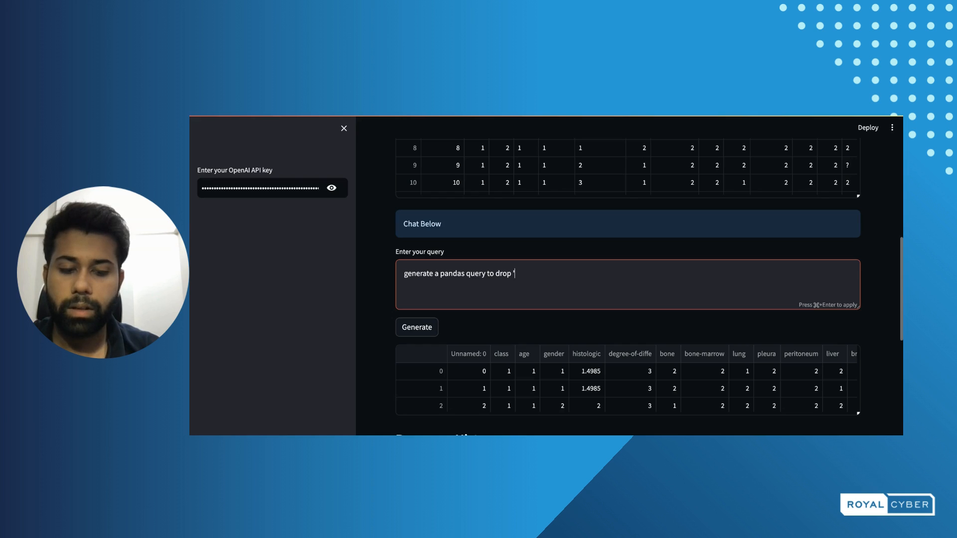
pyautogui.write('Unnamed:')
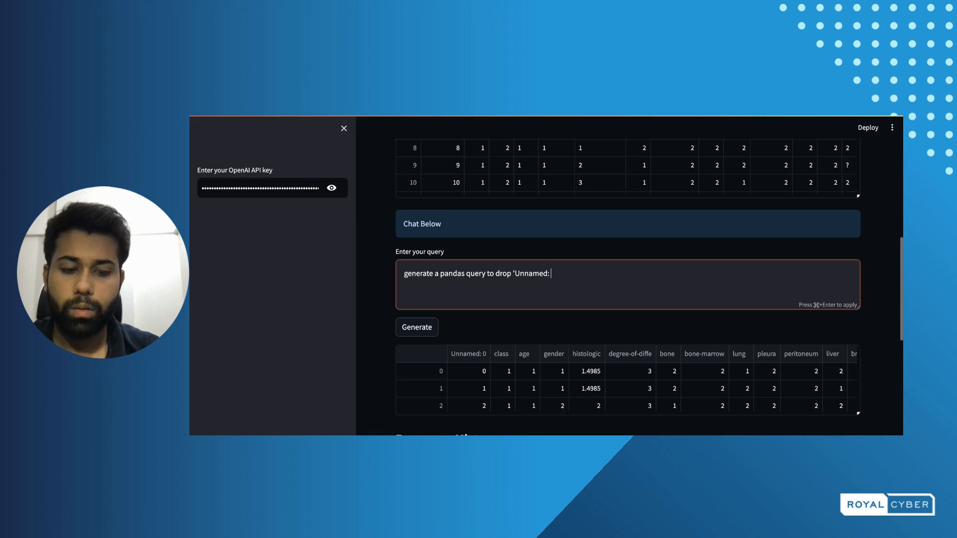
pyautogui.write("0'")
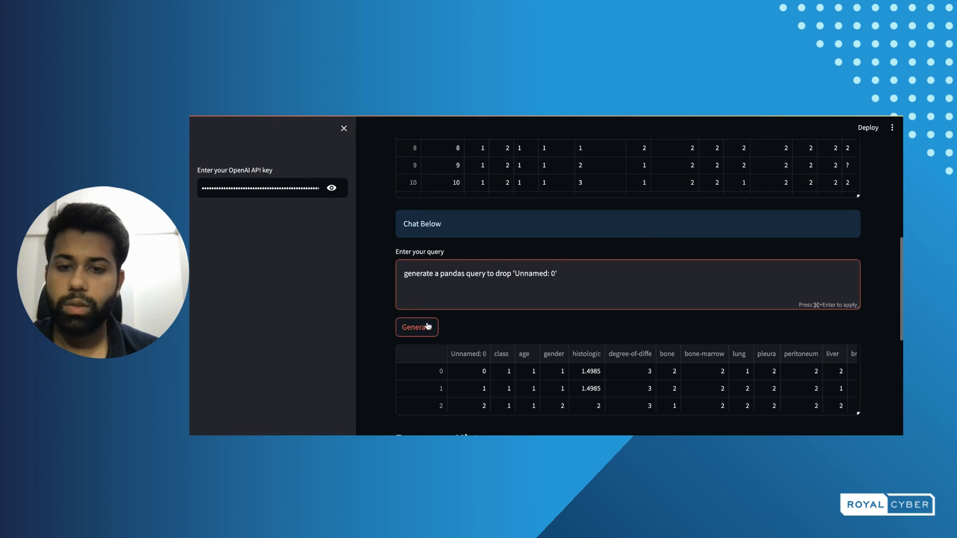
pyautogui.click(417, 327)
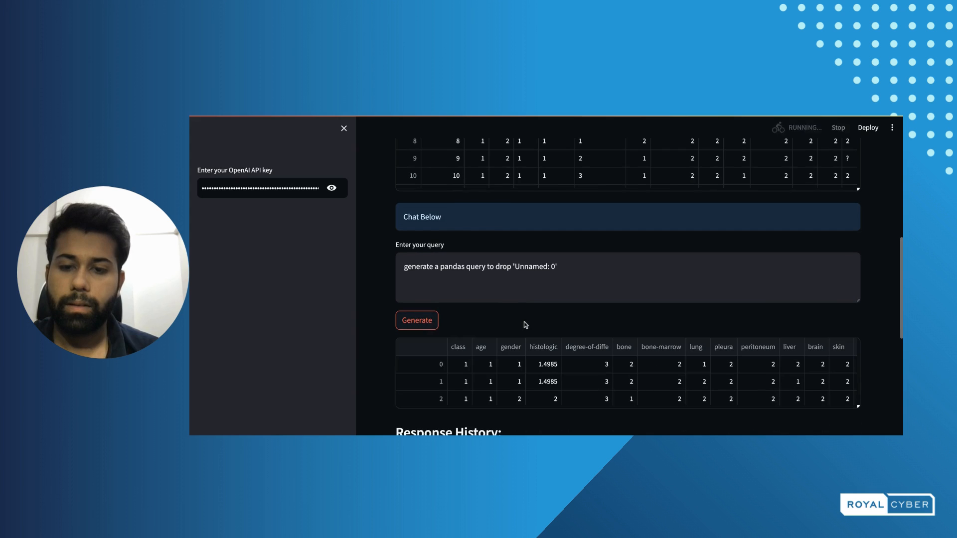
# Step: Scroll across the result table to confirm 'Unnamed: 0' is gone and review the command history
pyautogui.scroll(-3)
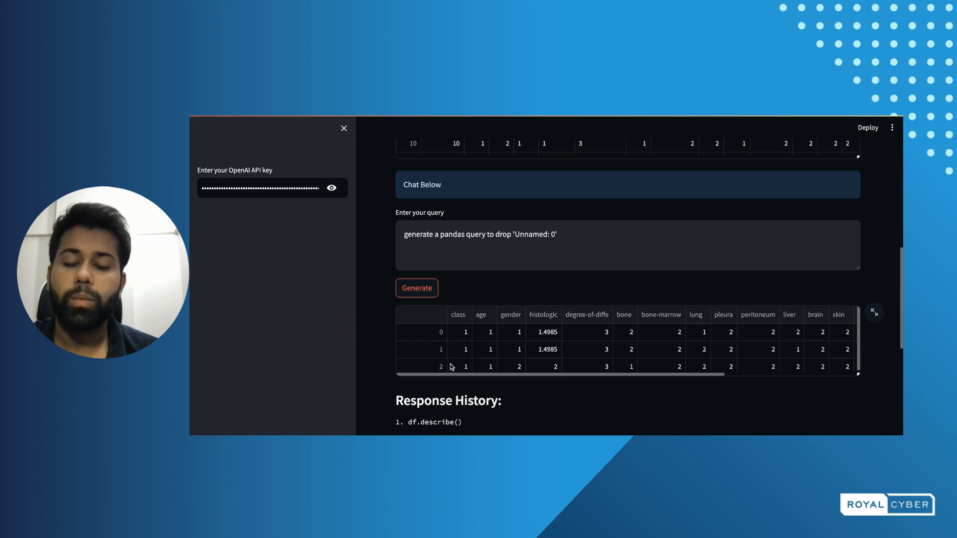
pyautogui.hscroll(3)
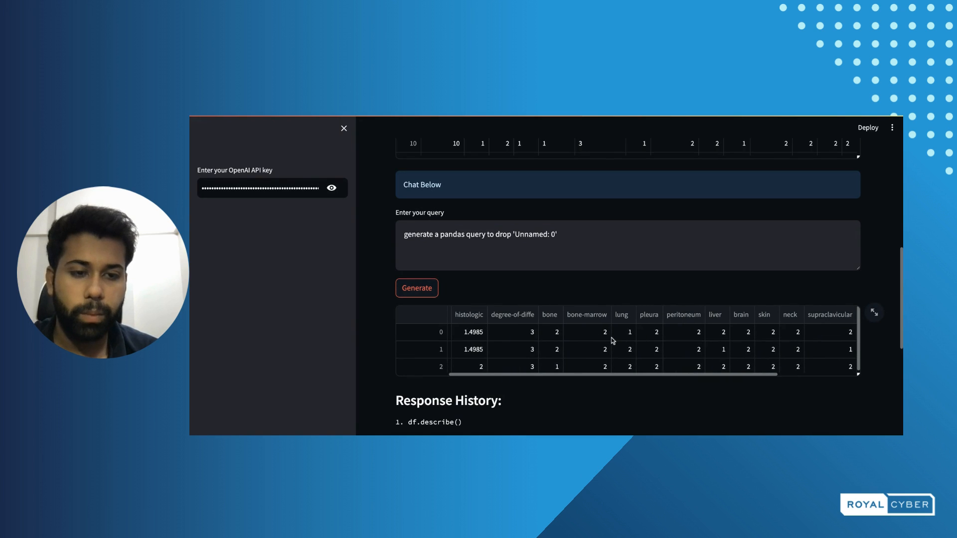
pyautogui.hscroll(-3)
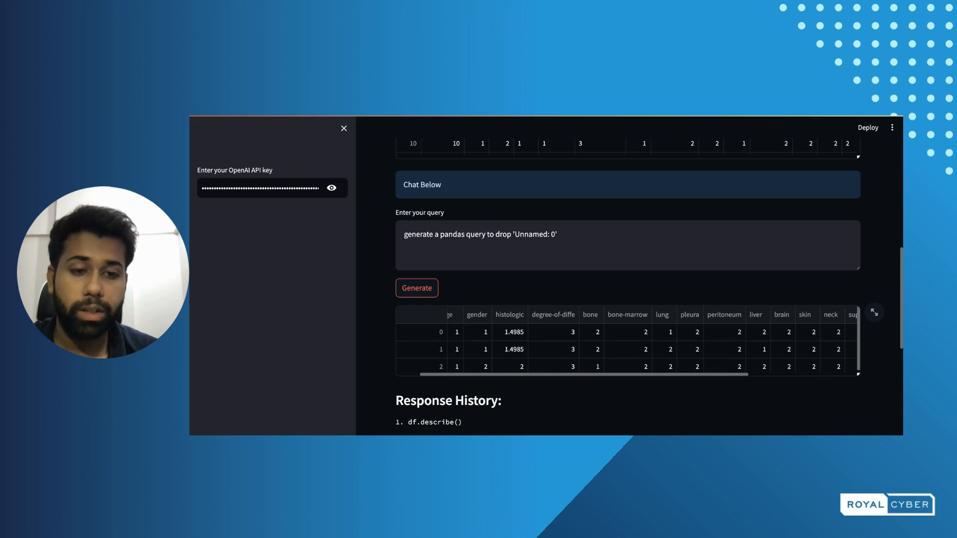
pyautogui.hscroll(3)
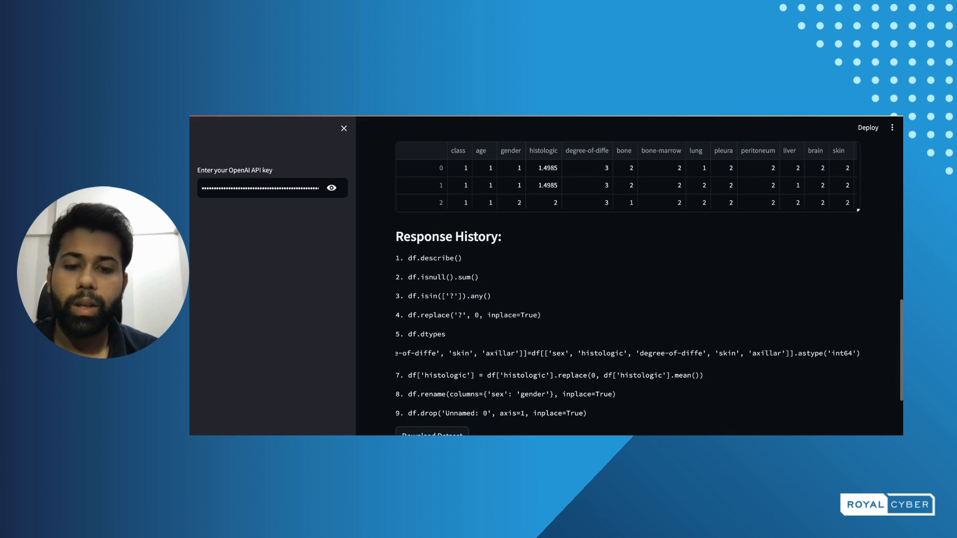
# Step: Scroll down to the Download Dataset option below the nine-entry response history
pyautogui.scroll(-3)
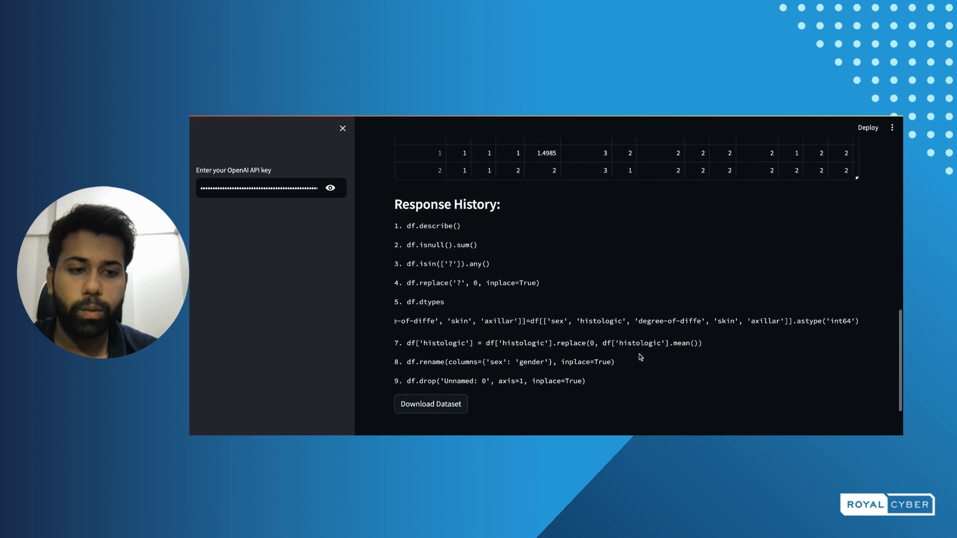
pyautogui.moveTo(529, 374)
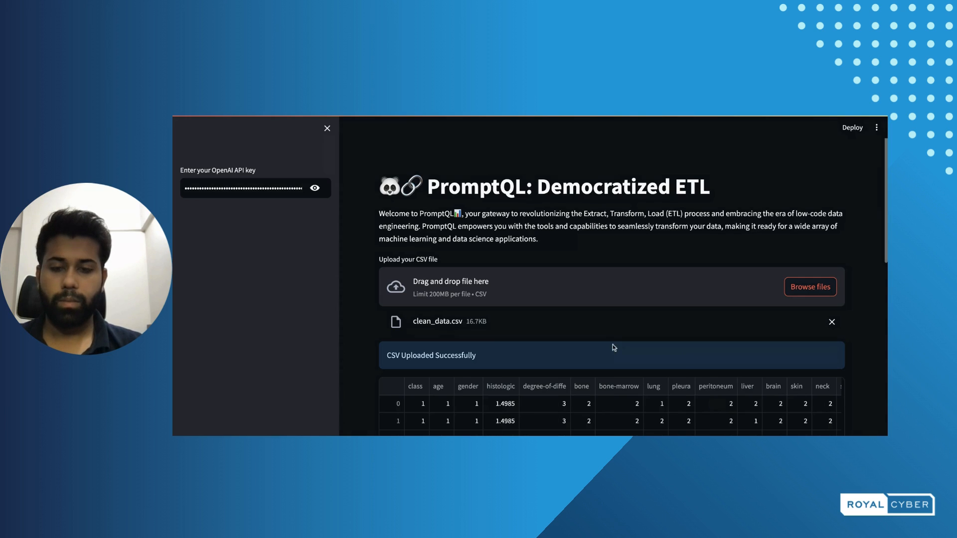
# Step: Scroll through the clean_data.csv preview before reloading p_tumor.csv
pyautogui.scroll(-3)
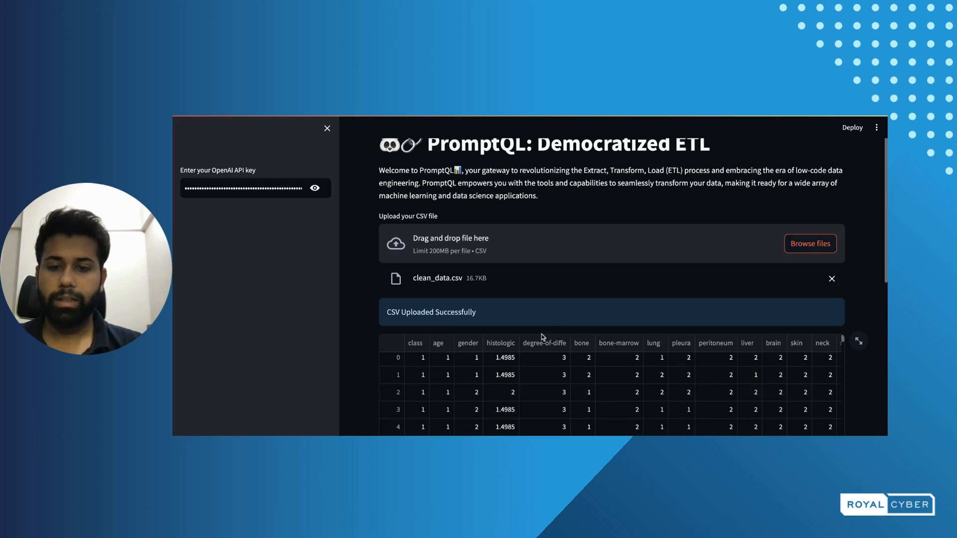
pyautogui.scroll(-3)
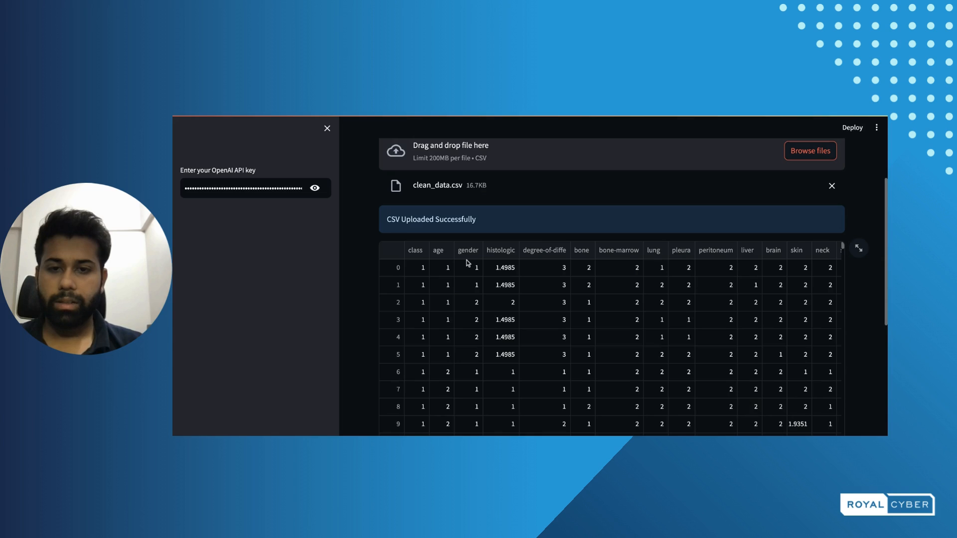
pyautogui.moveTo(491, 258)
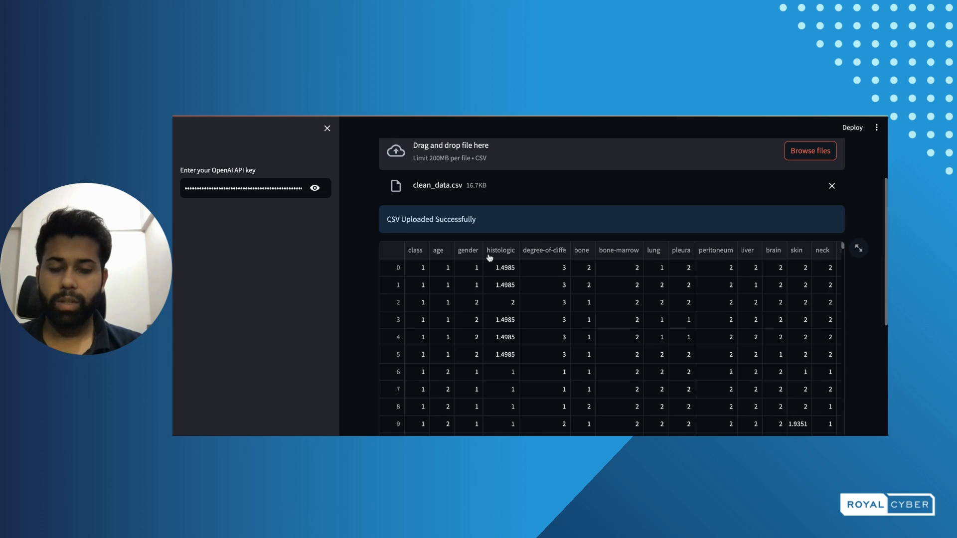
pyautogui.moveTo(504, 340)
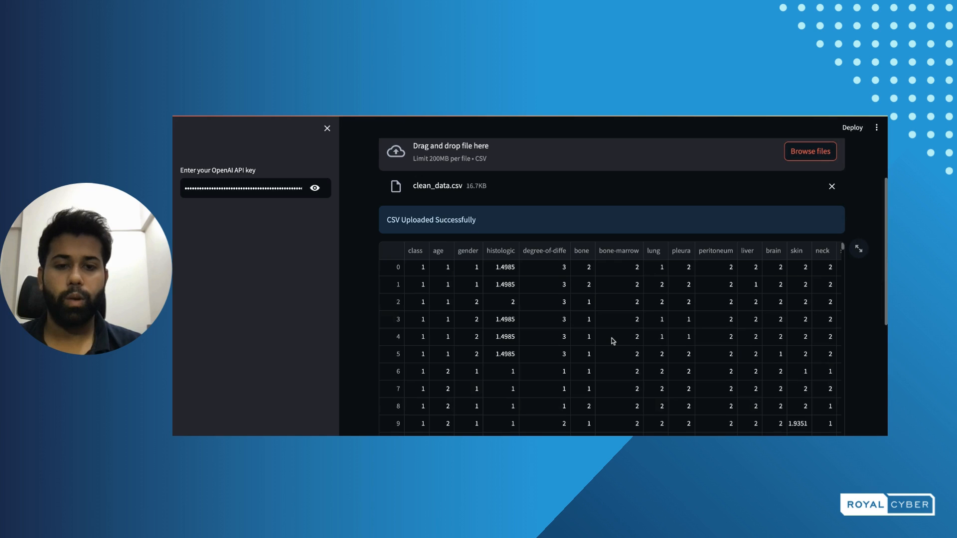
pyautogui.scroll(-3)
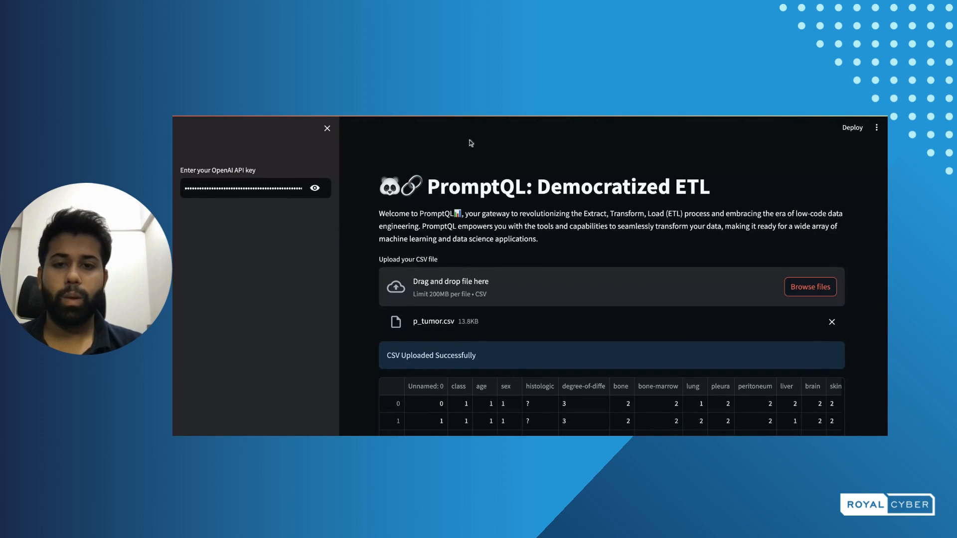
pyautogui.moveTo(612, 292)
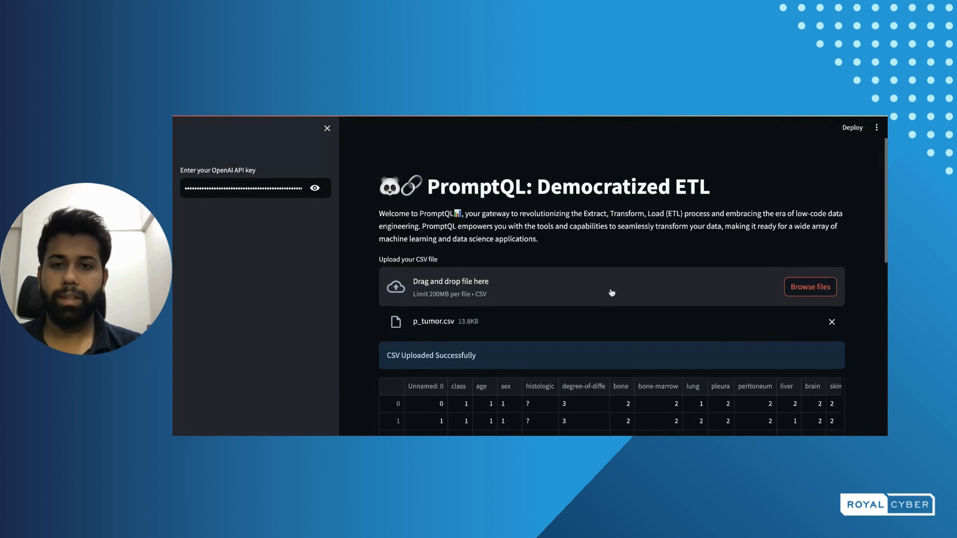